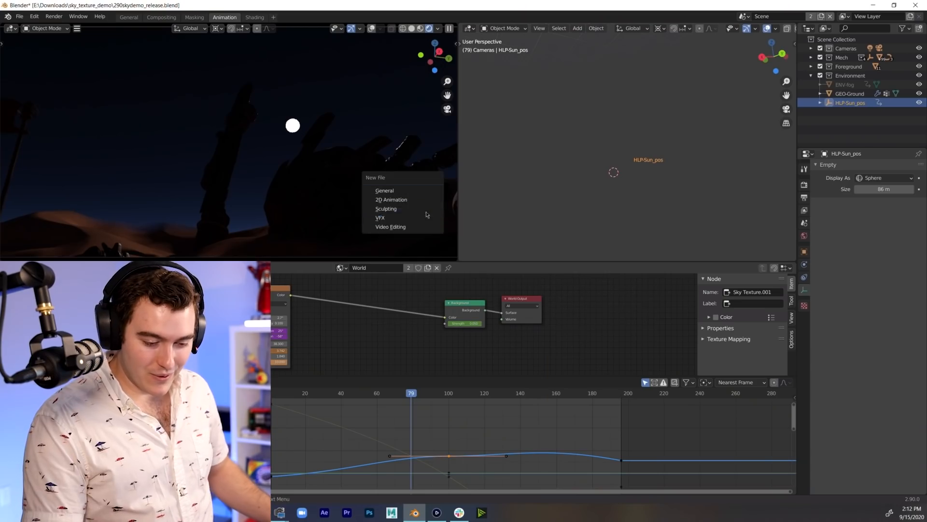
Start a new General file, discarding the unsaved sky demo
left_click(384, 190)
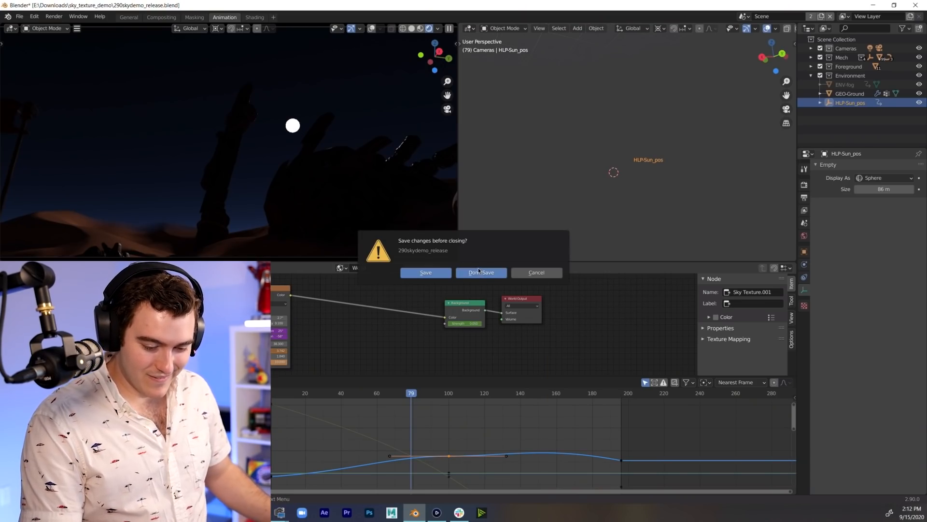
left_click(481, 272)
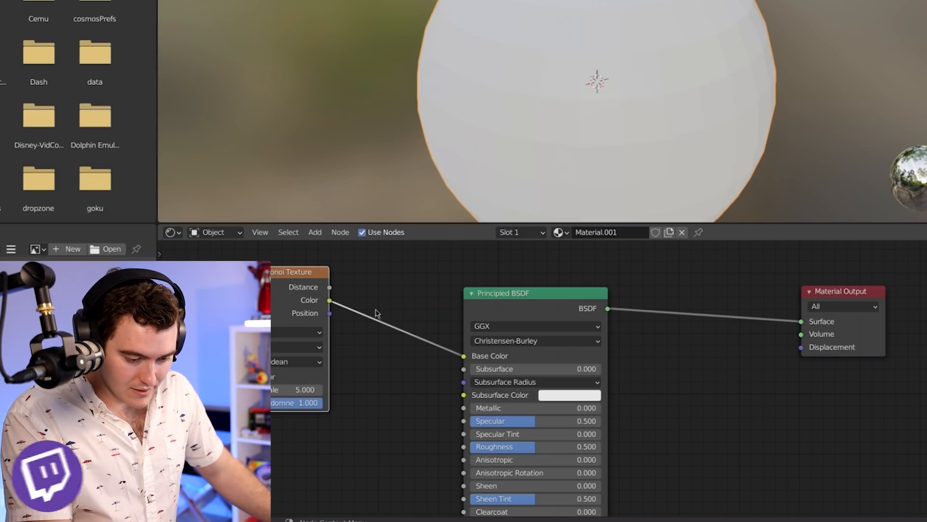
Add a ColorRamp and a Musgrave Texture to shade the sphere with blue oceans and green continents
left_click(303, 344)
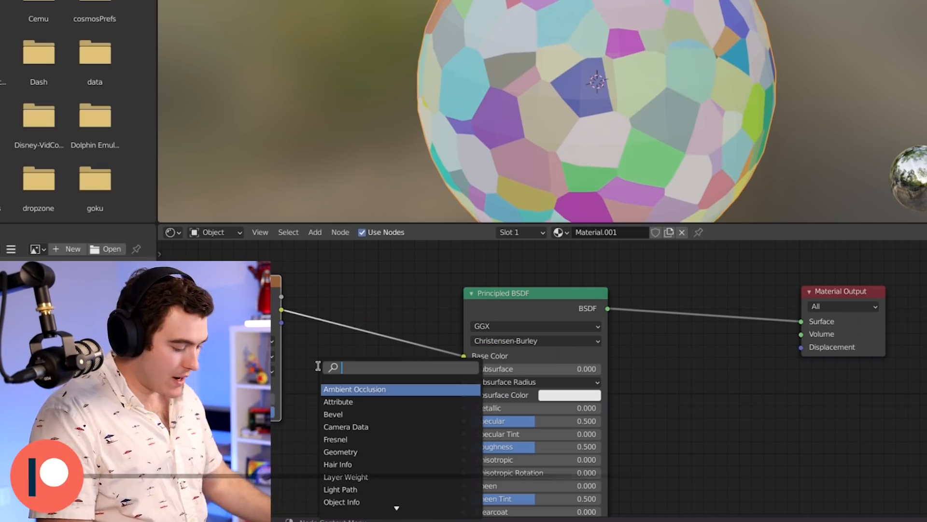
type("post")
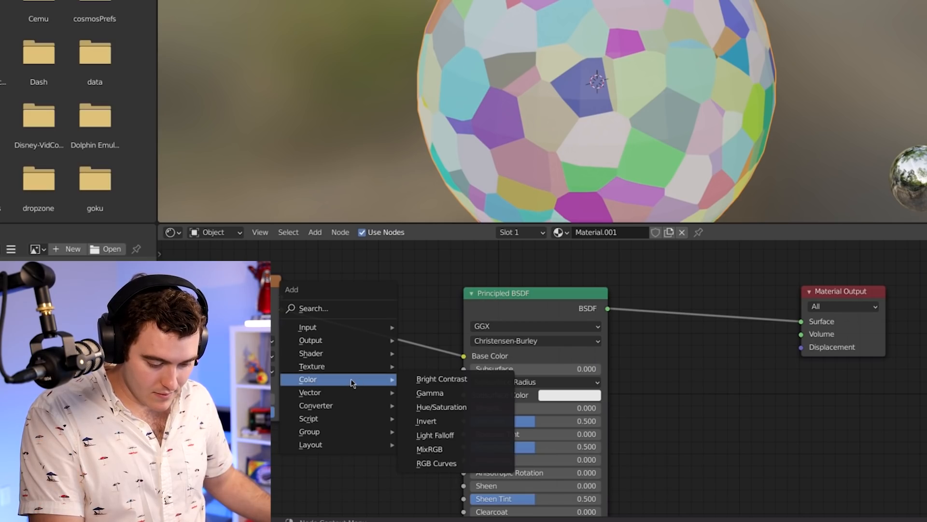
type("ramp")
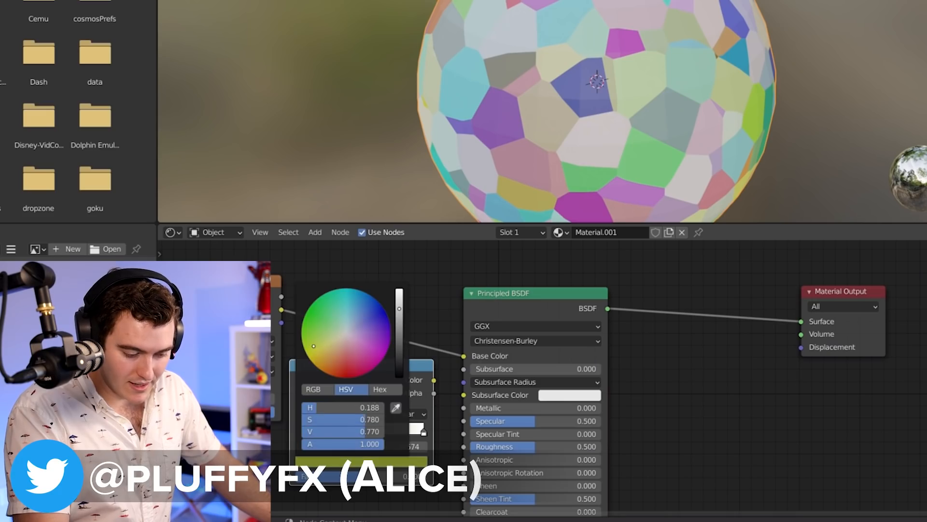
left_click(347, 333)
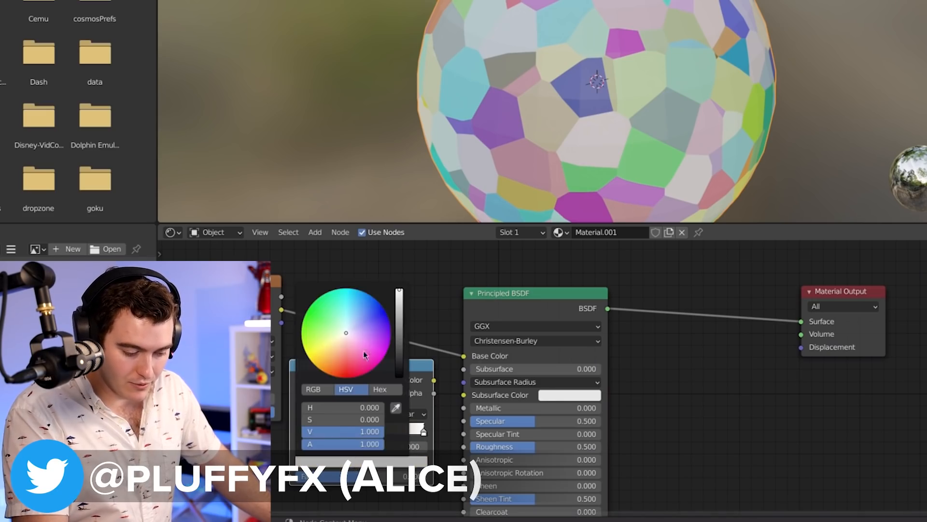
left_click(315, 232)
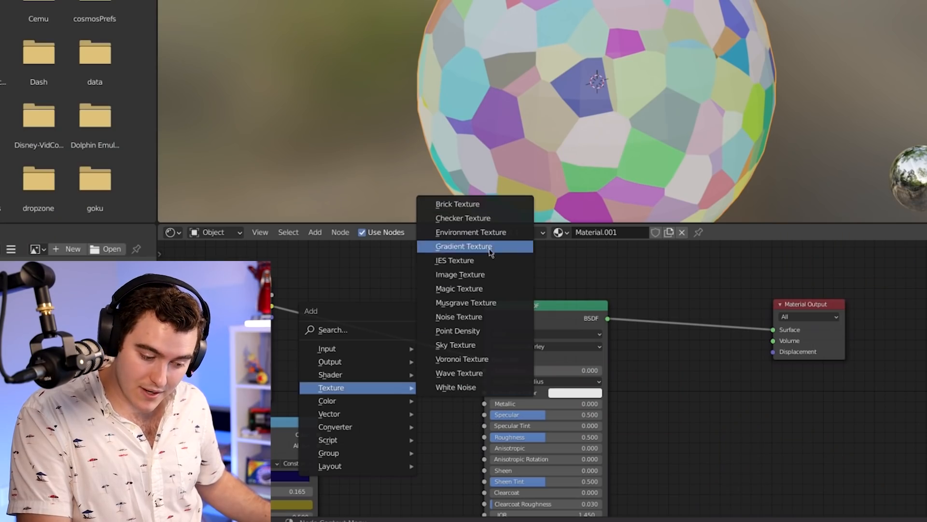
mouse_move(473, 302)
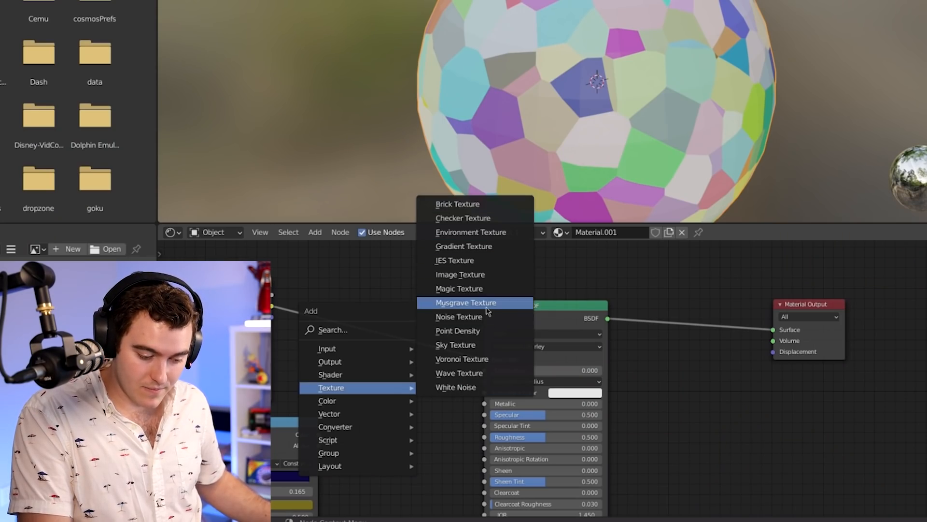
left_click(464, 302)
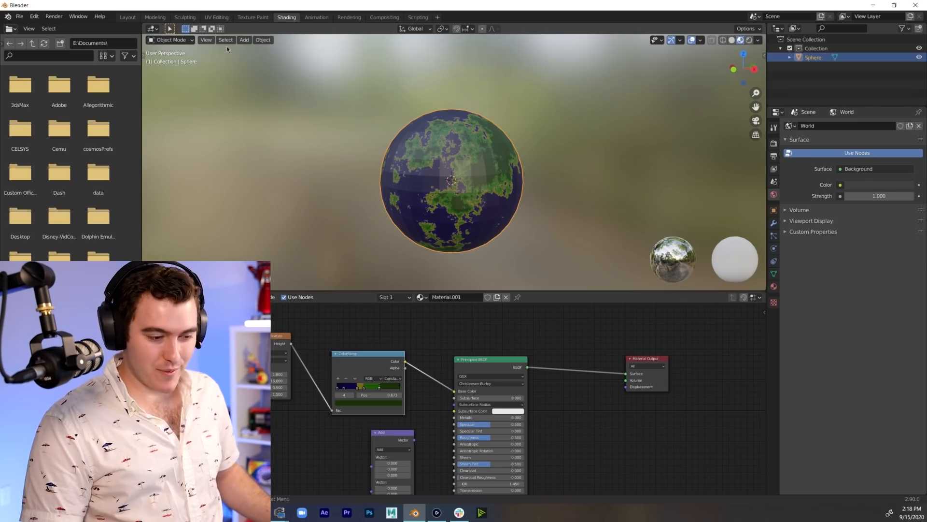
Give the planet sphere smooth shading from the Layout viewport
left_click(127, 17)
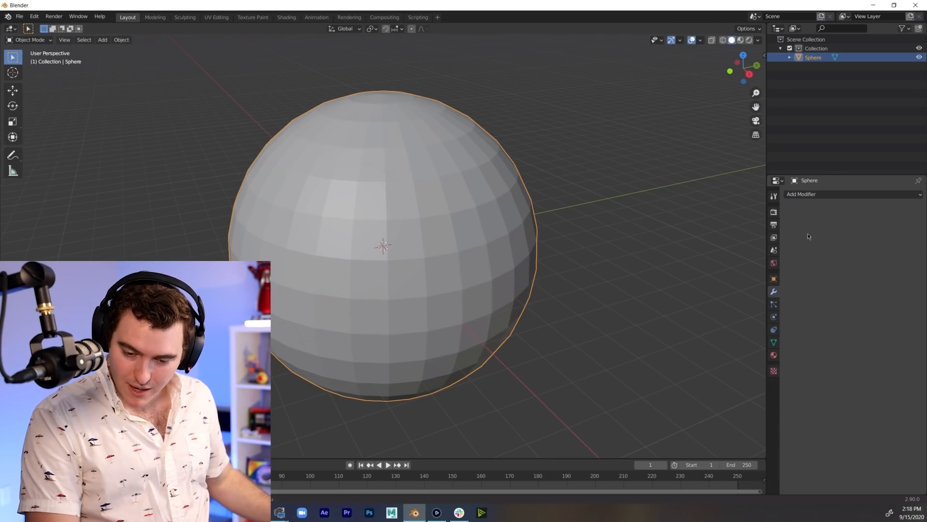
right_click(383, 247)
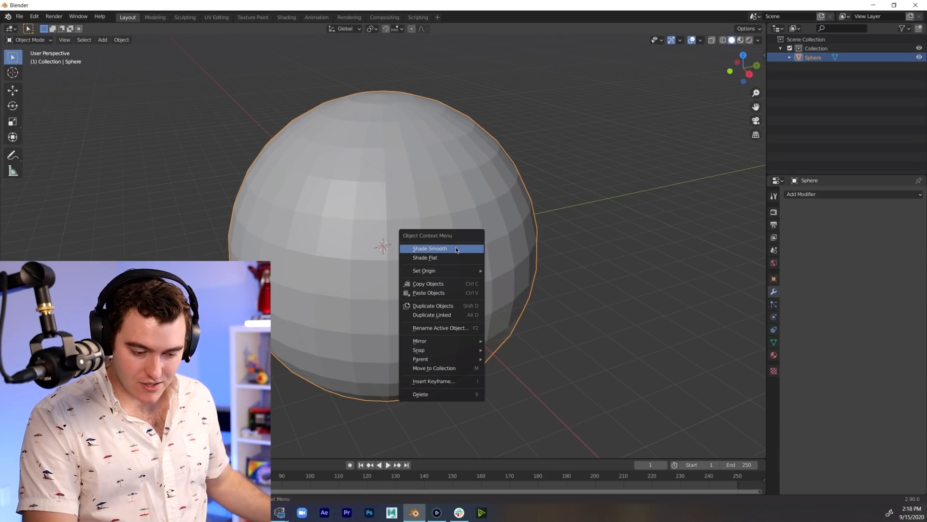
left_click(429, 248)
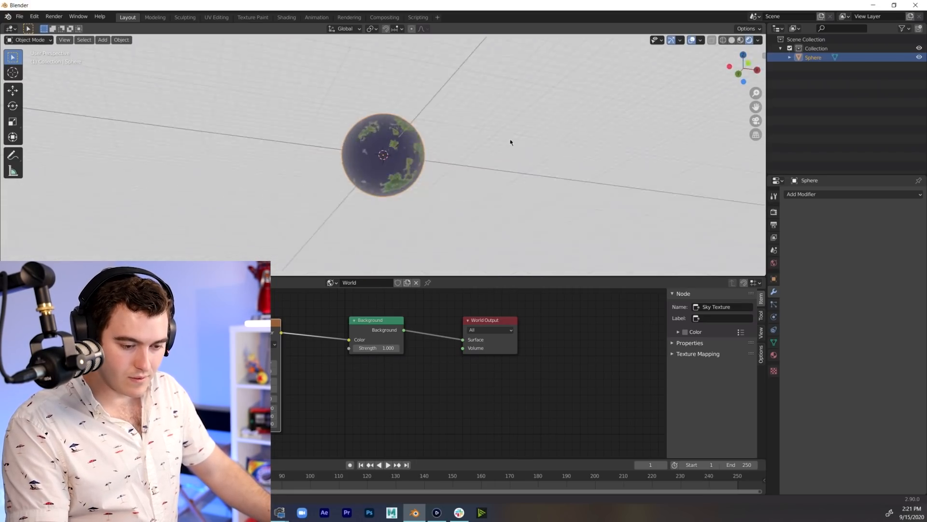
Set the render engine to Cycles with GPU Compute as the device
left_click(773, 213)
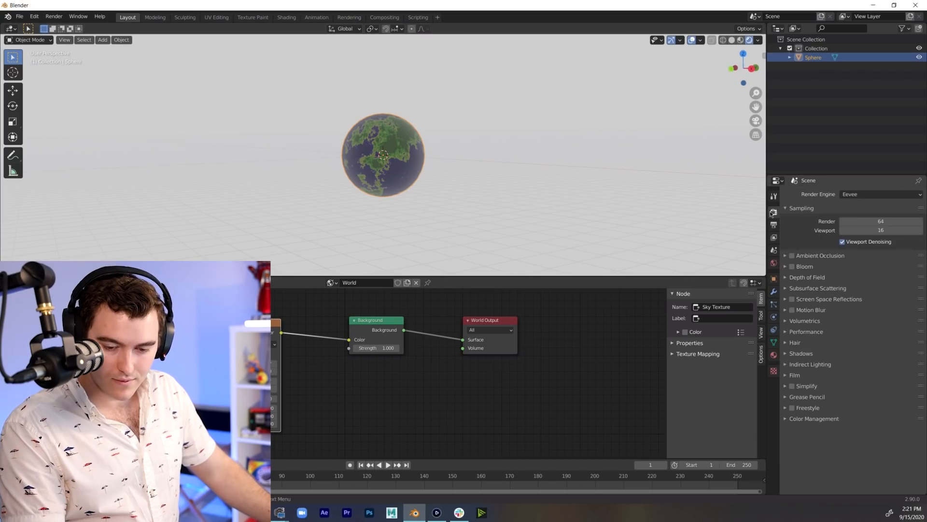
left_click(879, 194)
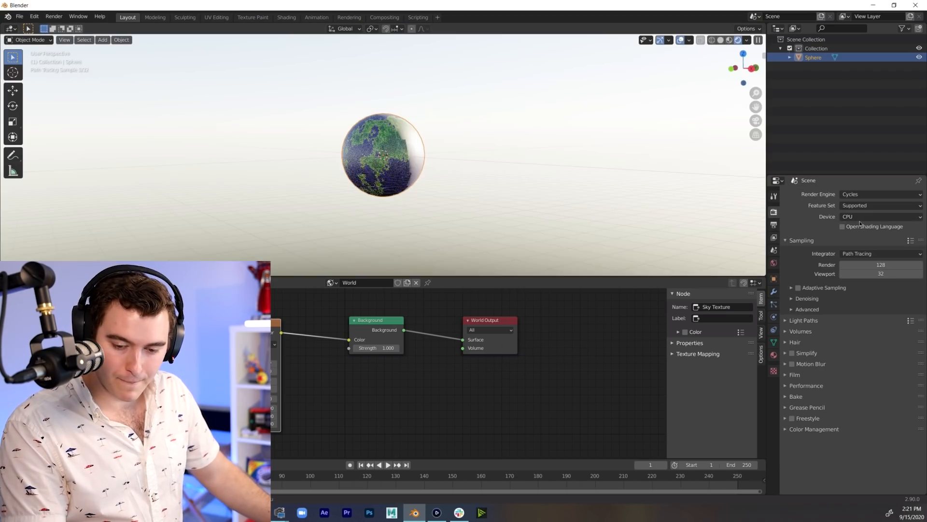
left_click(880, 216)
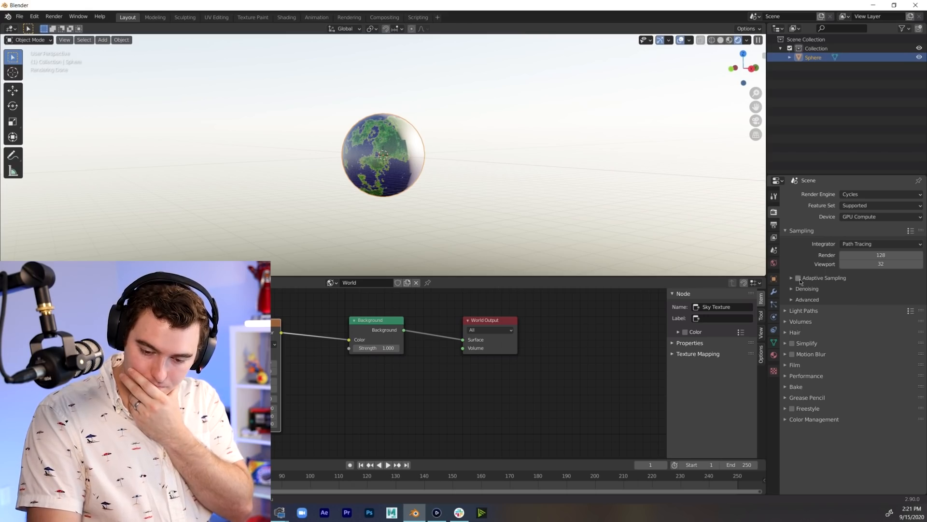
left_click(798, 289)
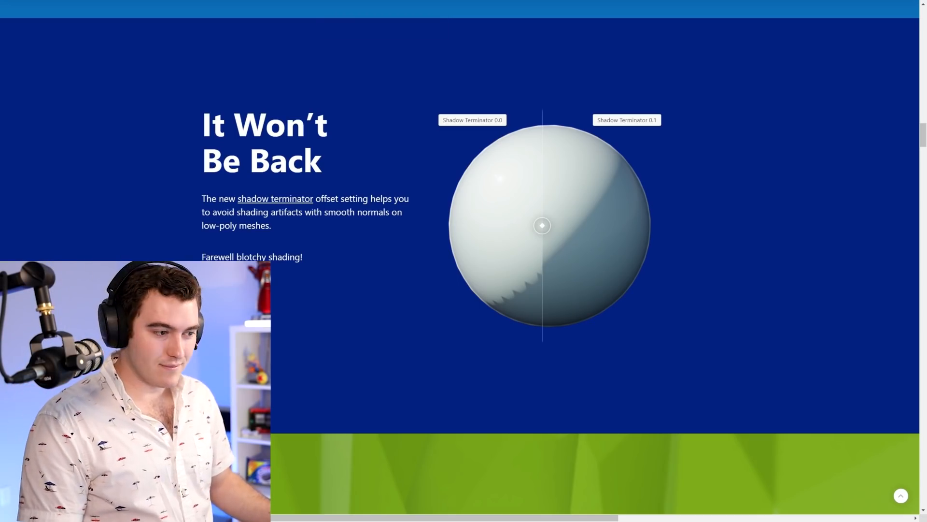
Follow the release-notes link to the manual's Shadow Terminator shading page
scroll("down", 3)
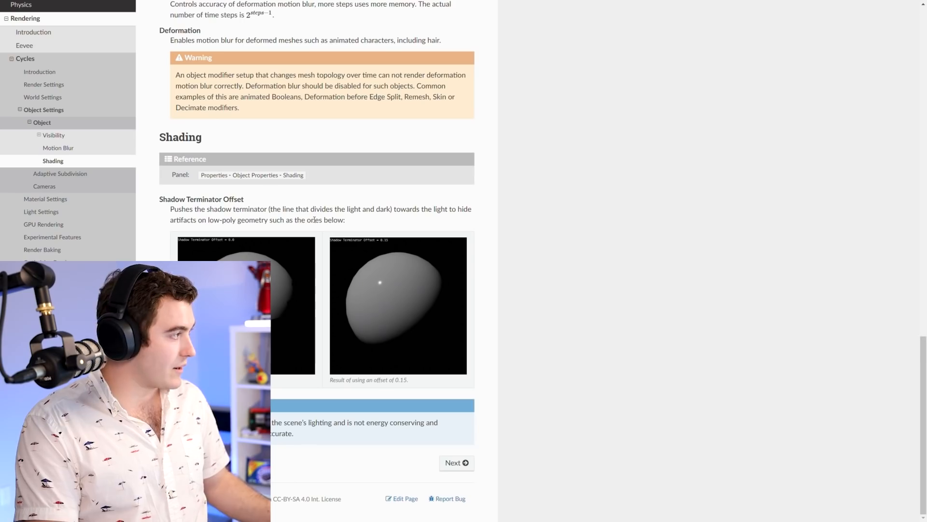
left_click(686, 34)
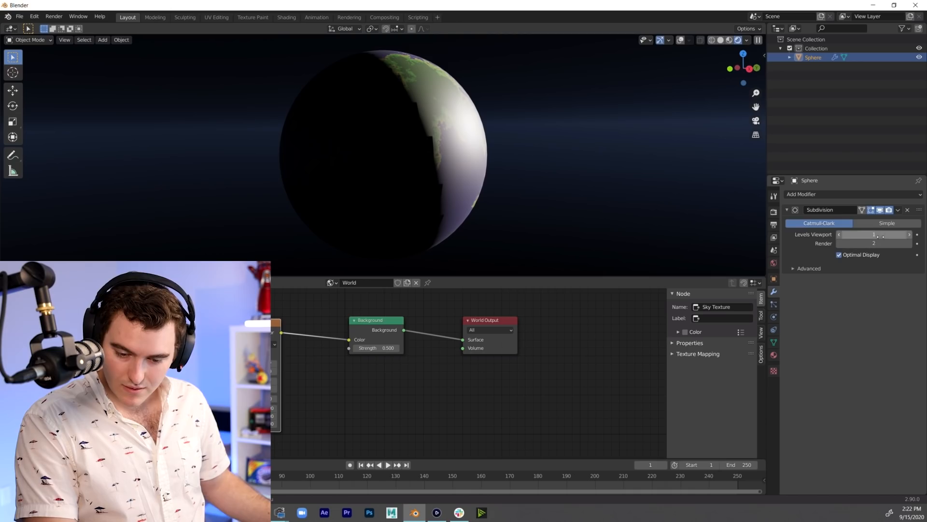
Raise the viewport subdivision level and tune the Nishita sky's sun and air values
left_click(907, 234)
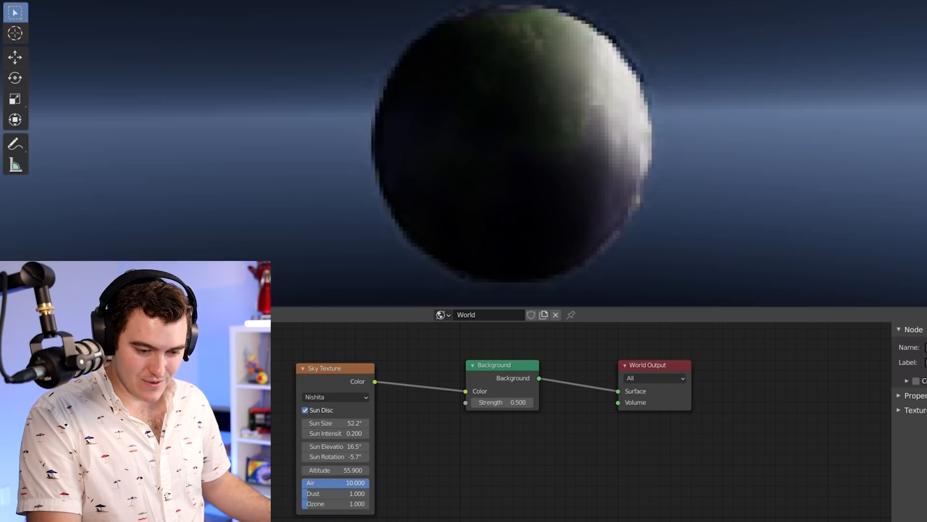
left_click(336, 483)
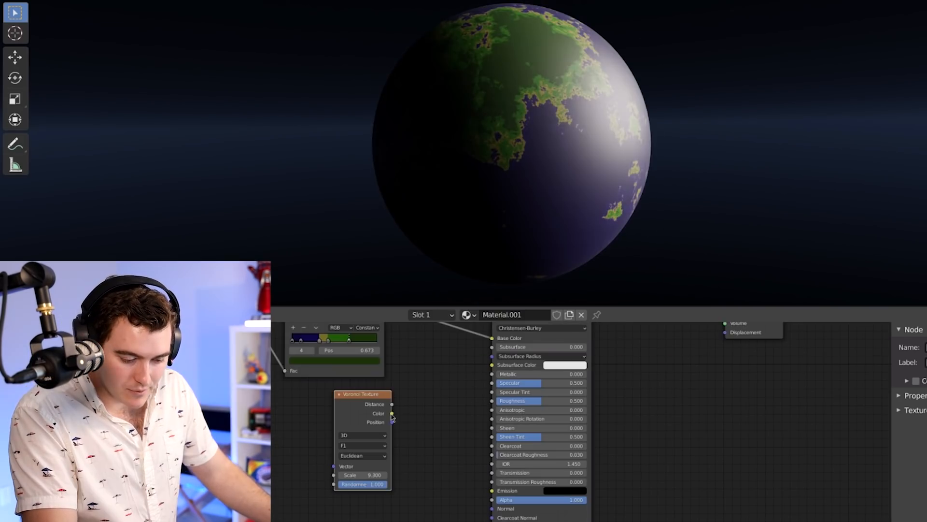
mouse_move(452, 431)
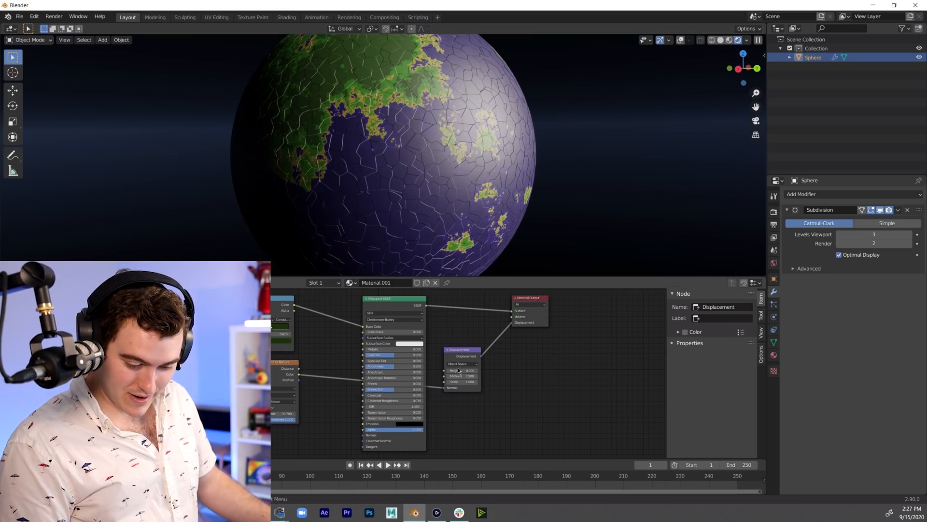
Adjust the Displacement node's height feeding the Material Output
left_click(465, 370)
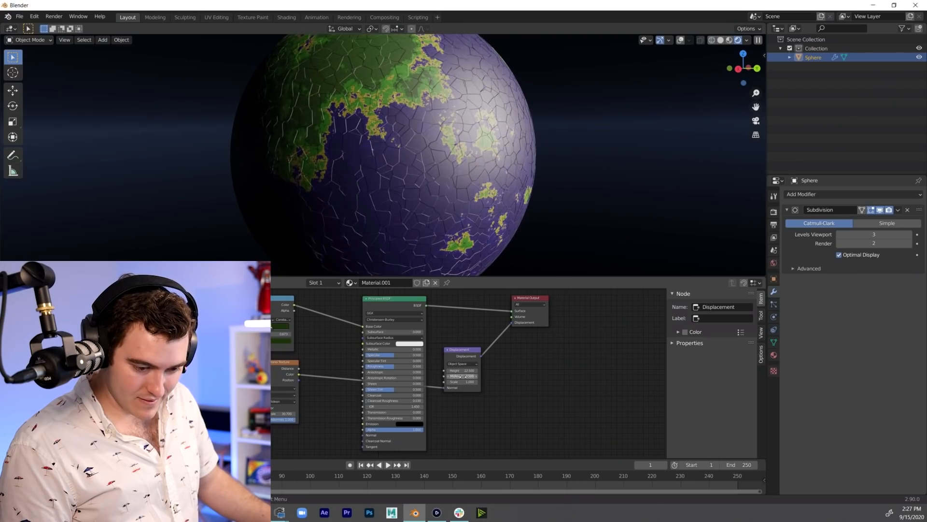
left_click(465, 376)
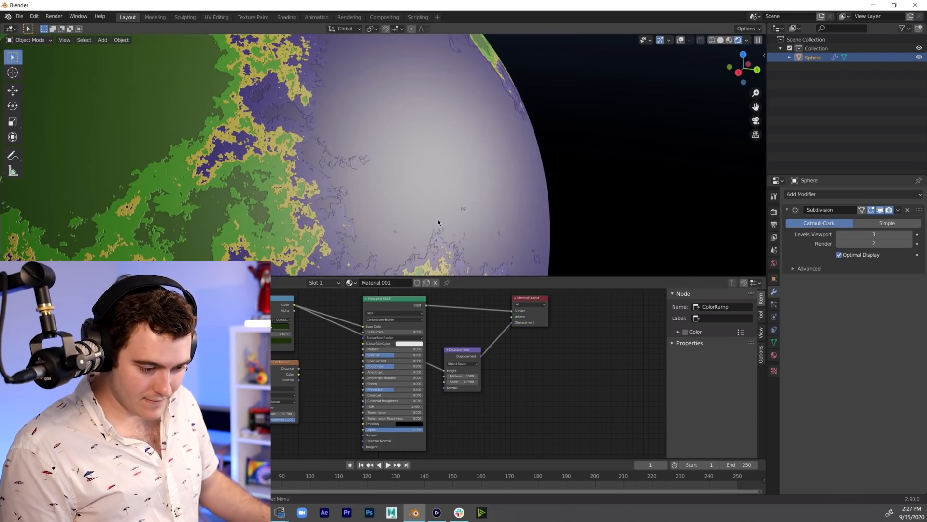
mouse_move(410, 368)
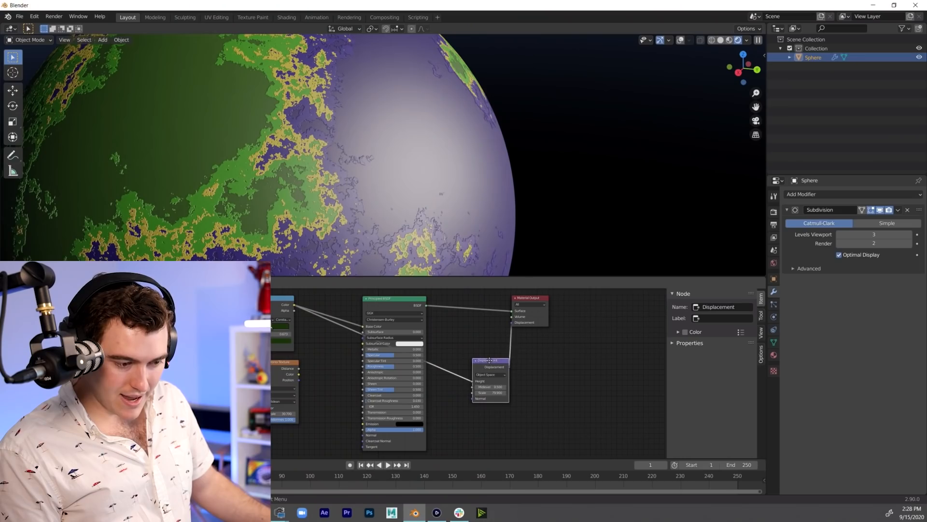
Wire noise and math nodes into the Displacement Height for fine bumpy relief
left_click(517, 393)
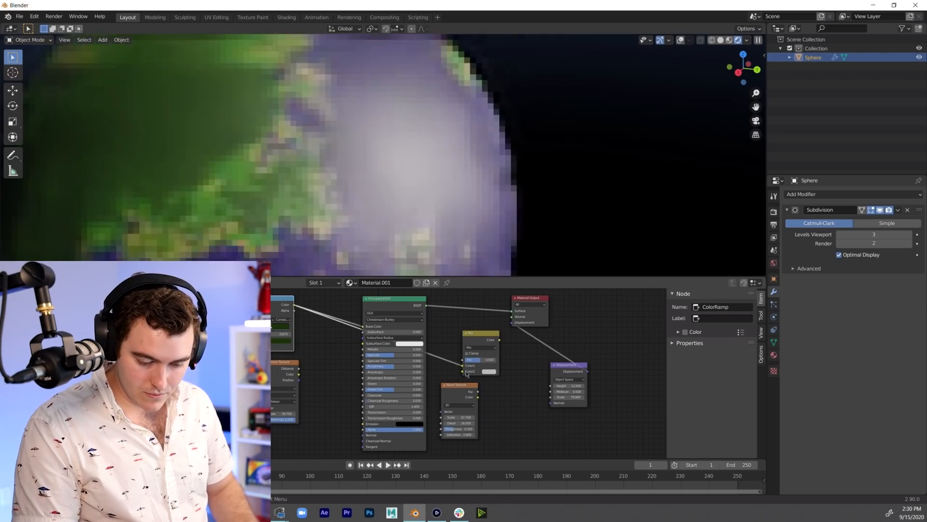
left_click(458, 384)
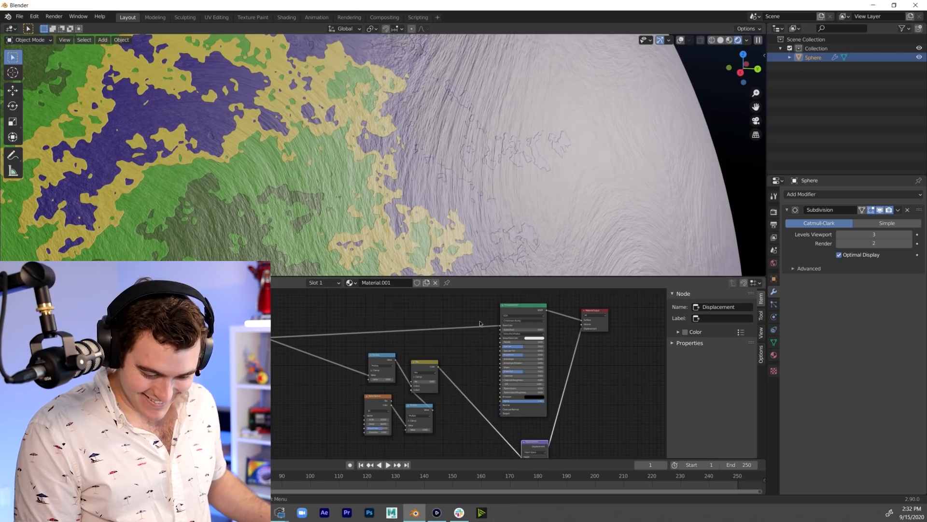
mouse_move(449, 436)
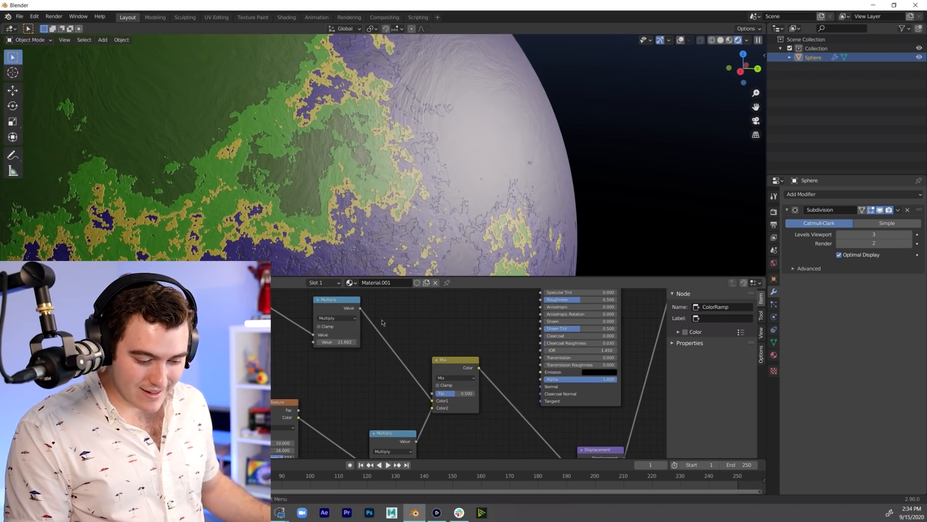
Switch the terrain Math node's operation to Multiply Add
left_click(336, 318)
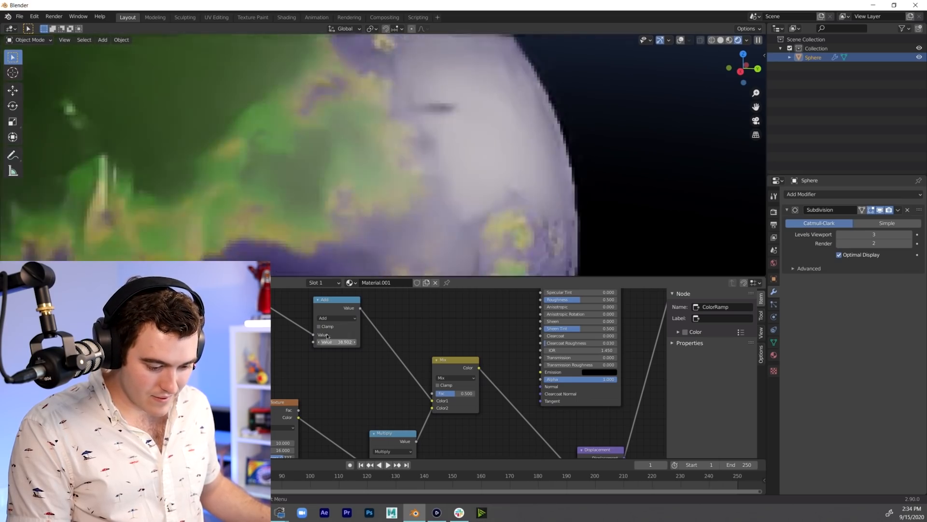
left_click(337, 318)
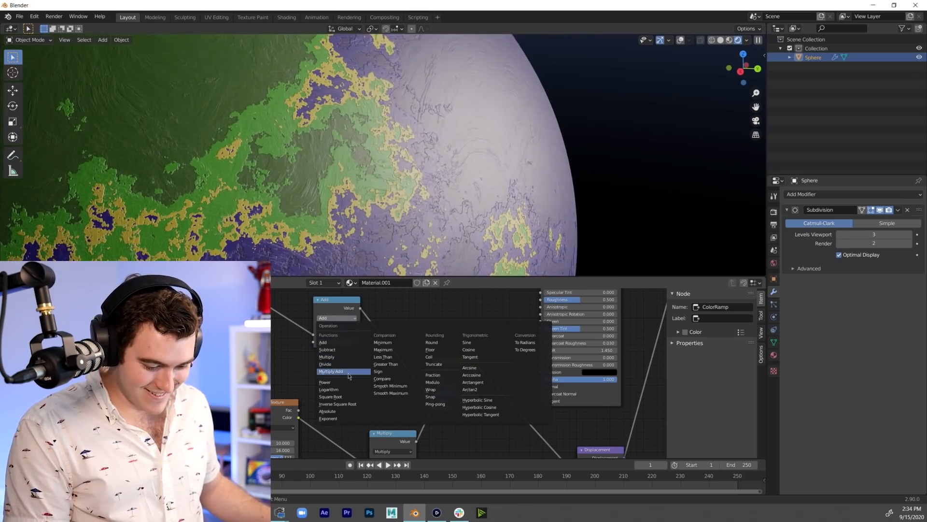
left_click(332, 371)
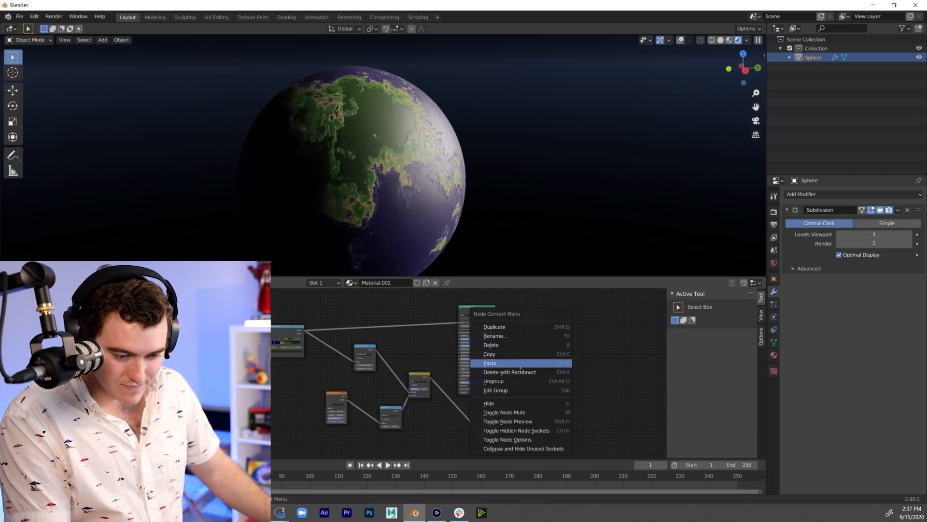
Add a larger UV sphere around the planet with a new Volume Scatter atmosphere material
left_click(490, 363)
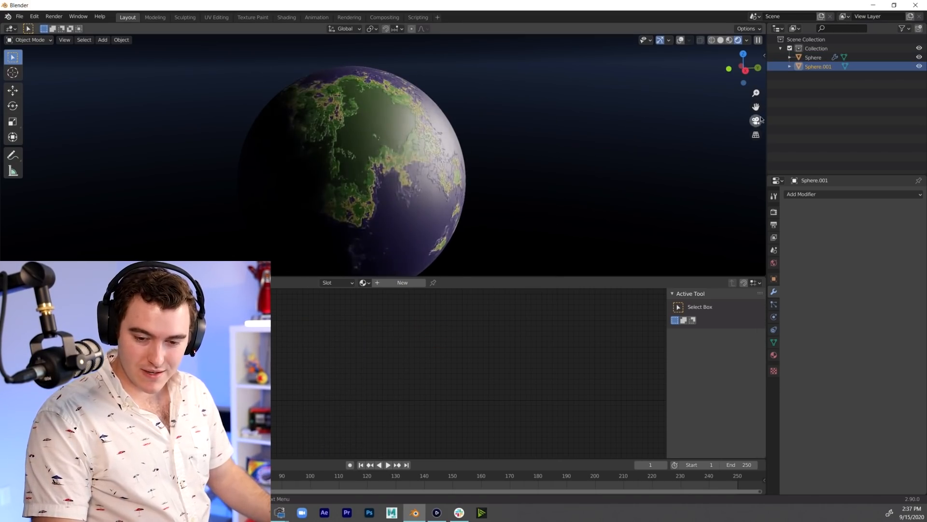
key("s")
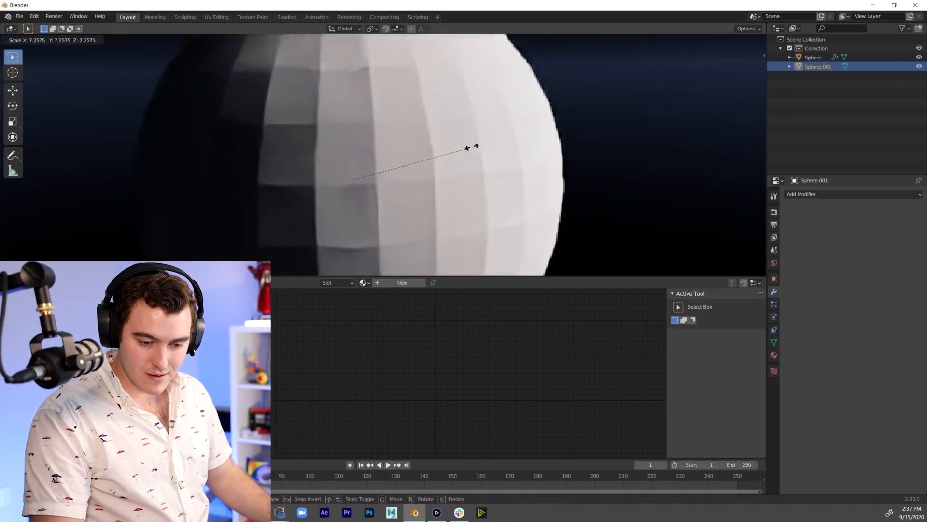
mouse_move(426, 157)
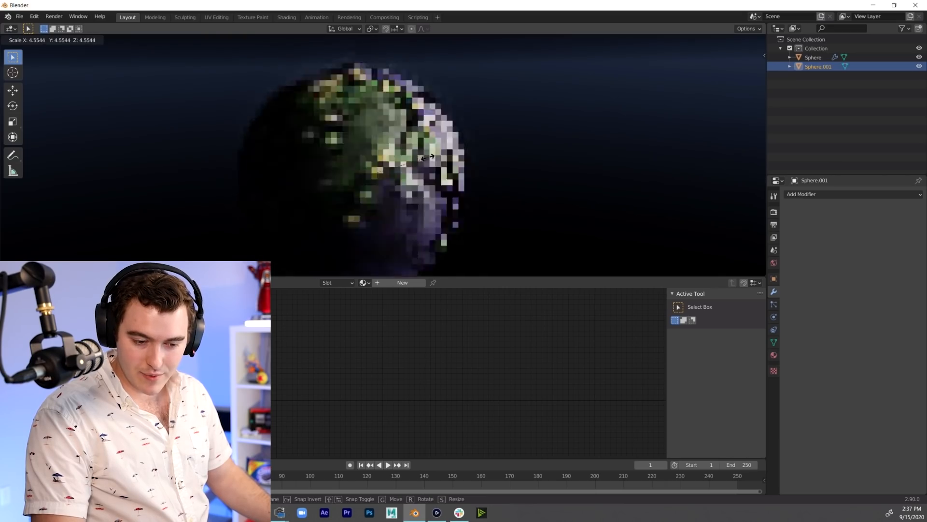
left_click(442, 158)
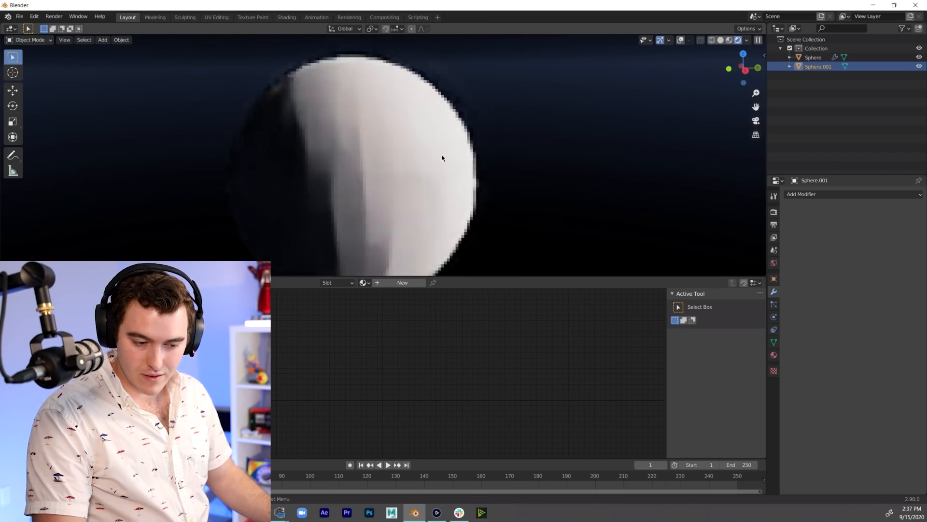
left_click(402, 282)
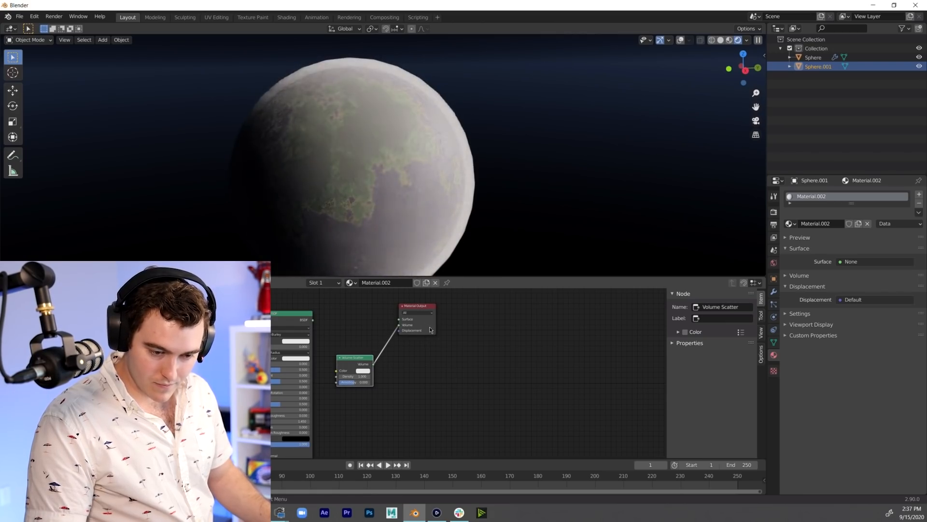
left_click(364, 370)
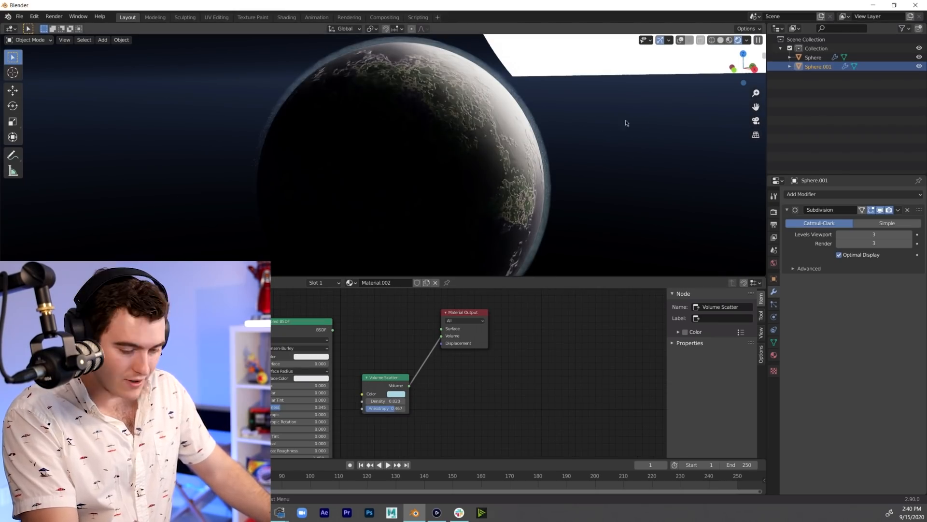
Rescale the atmosphere shell and inspect it around the planet
key("s")
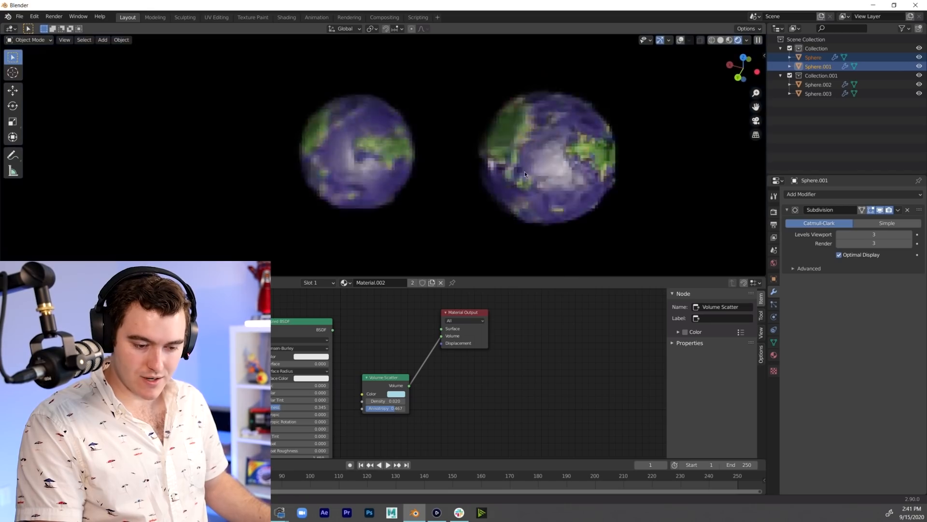
scroll("down", 3)
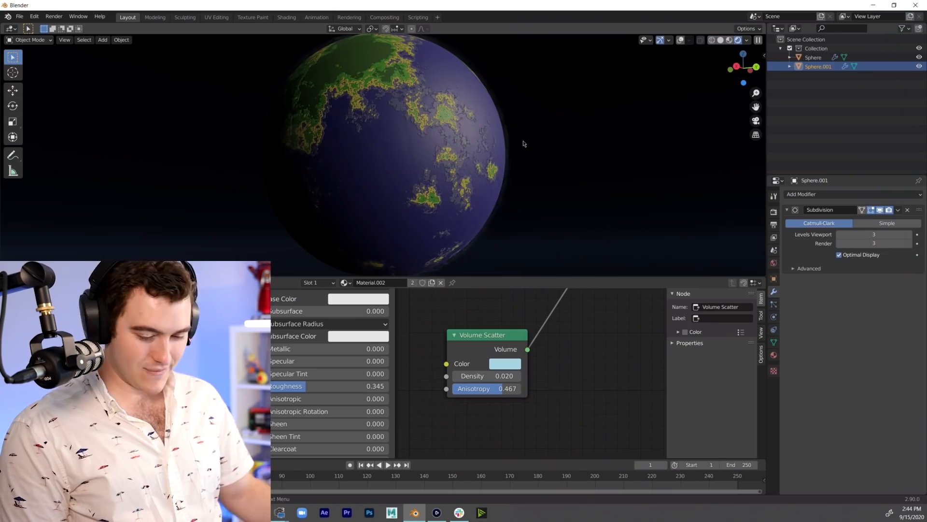
scroll("down", 3)
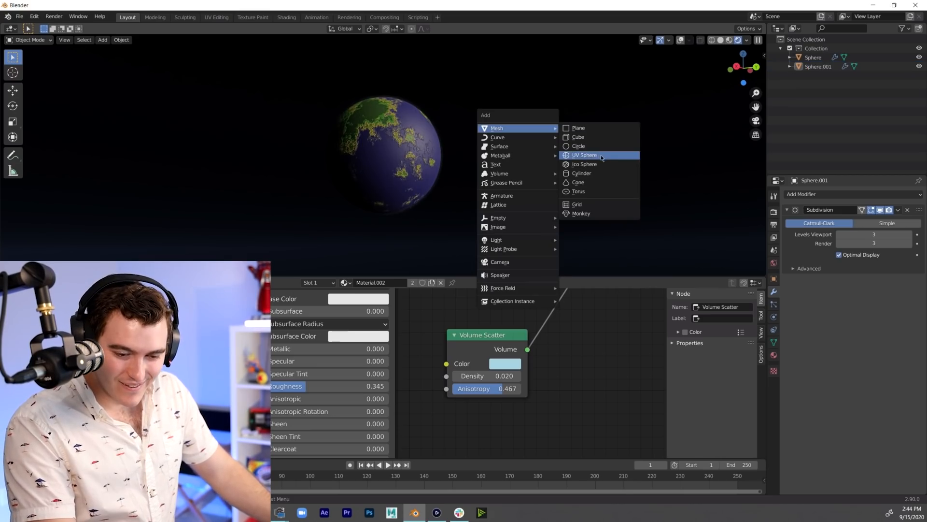
mouse_move(596, 136)
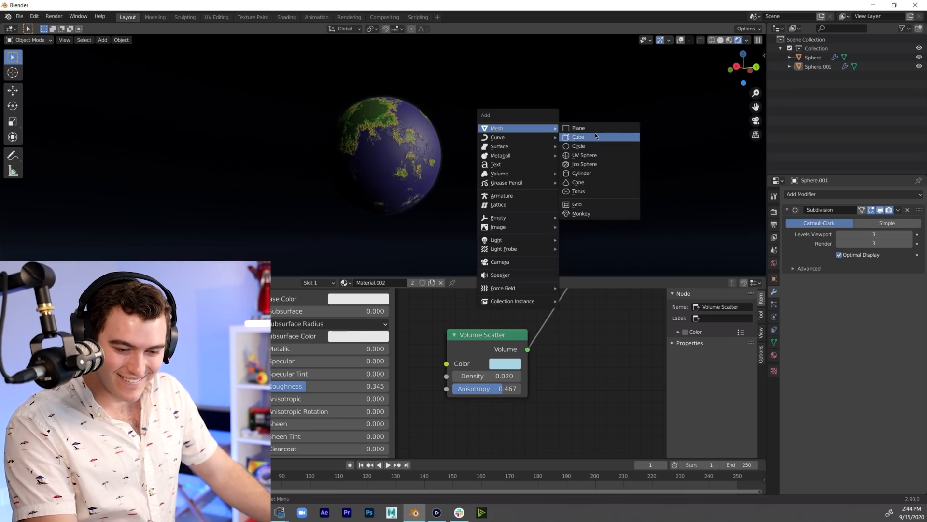
mouse_move(581, 173)
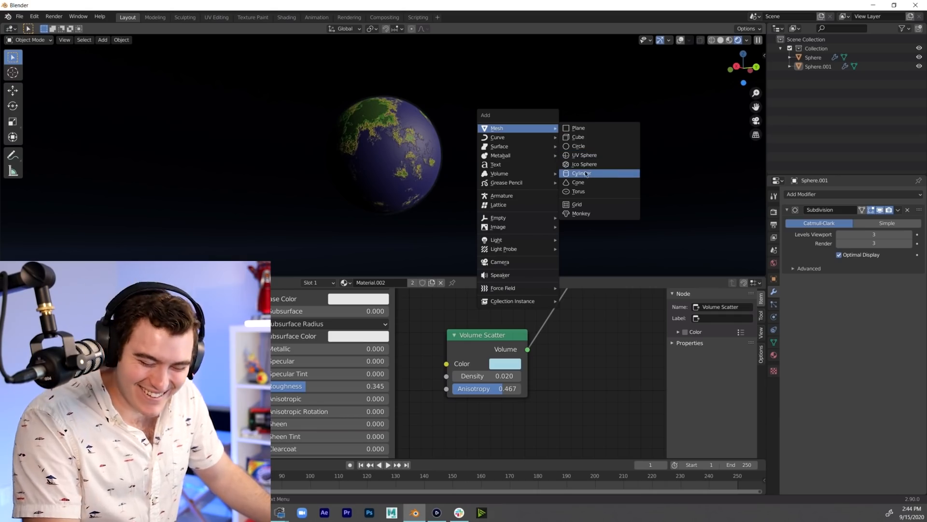
mouse_move(588, 128)
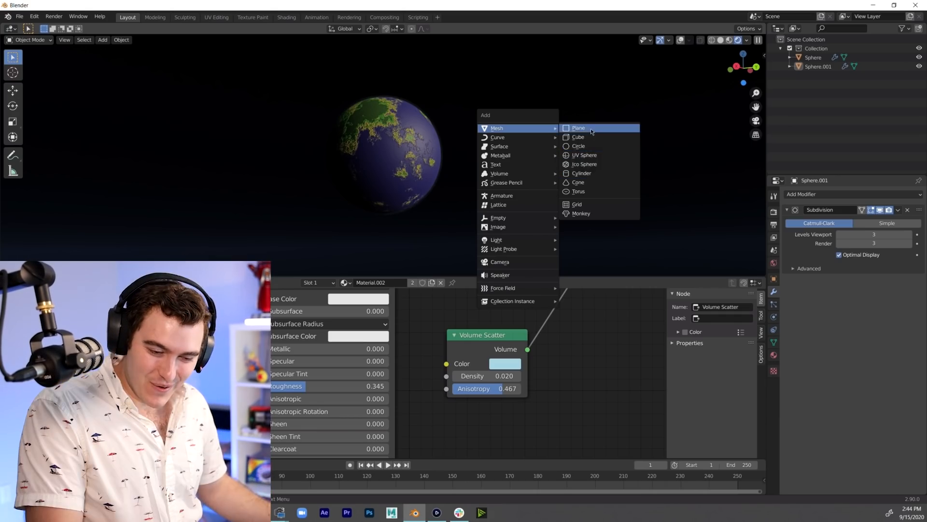
Add a Plane mesh and position it beneath the planet as the ground
left_click(578, 127)
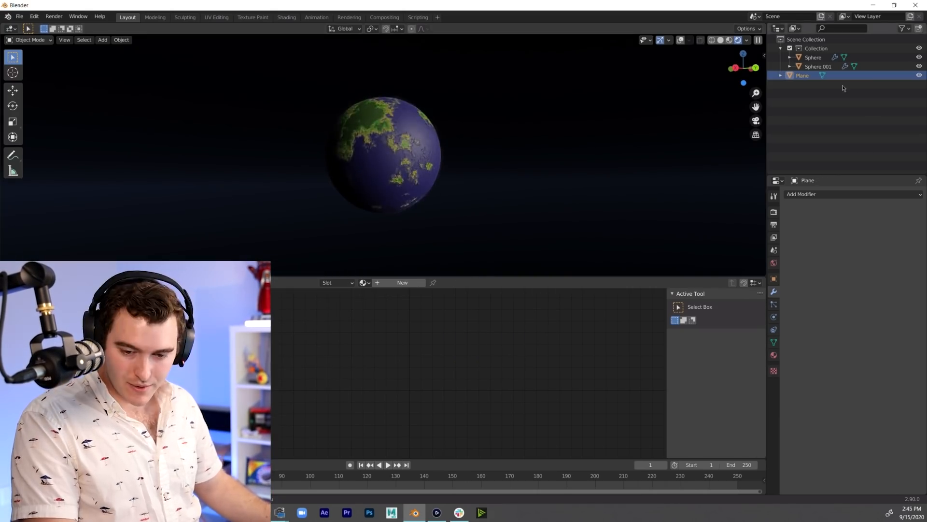
left_click(713, 40)
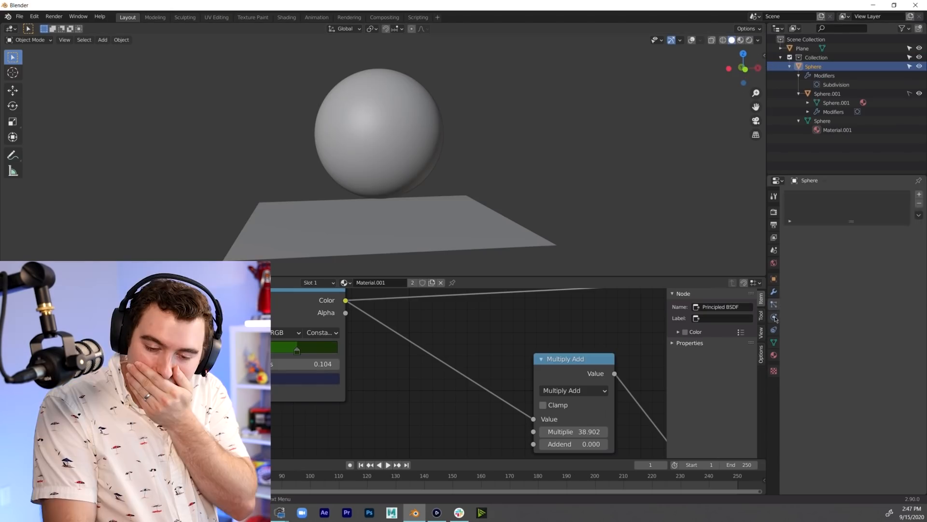
Remove the Explode modifier and show the planet in Material Preview with physics options available
left_click(774, 317)
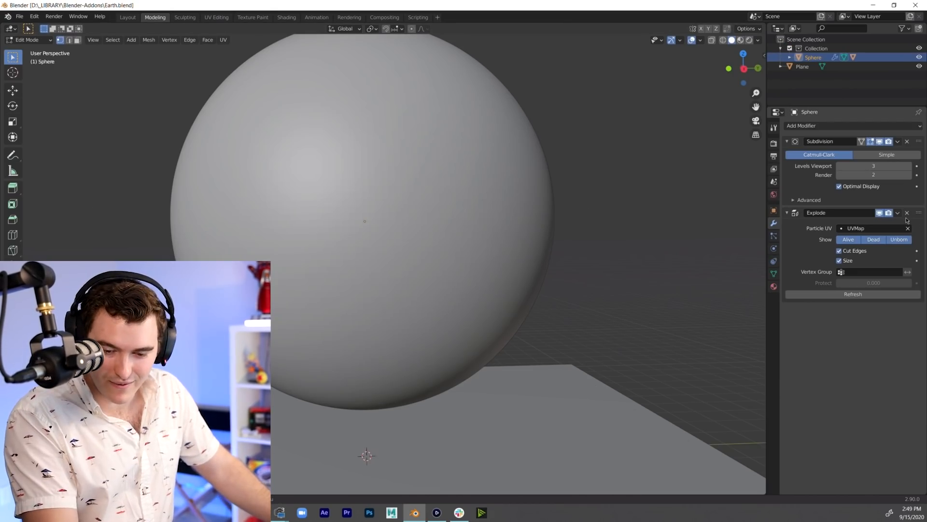
left_click(907, 212)
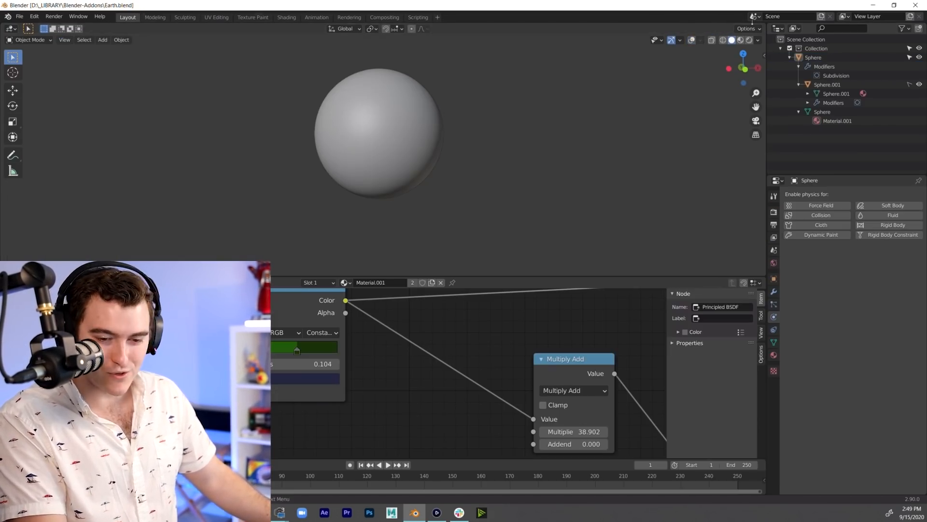
left_click(738, 39)
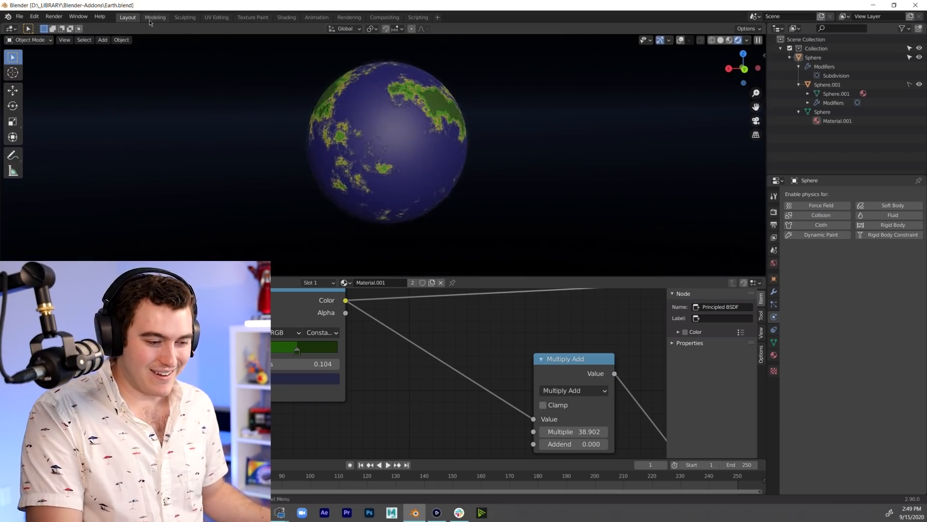
Remove the Cloth physics, review the soft-body simulation and self-collision settings, and play the drop
left_click(820, 225)
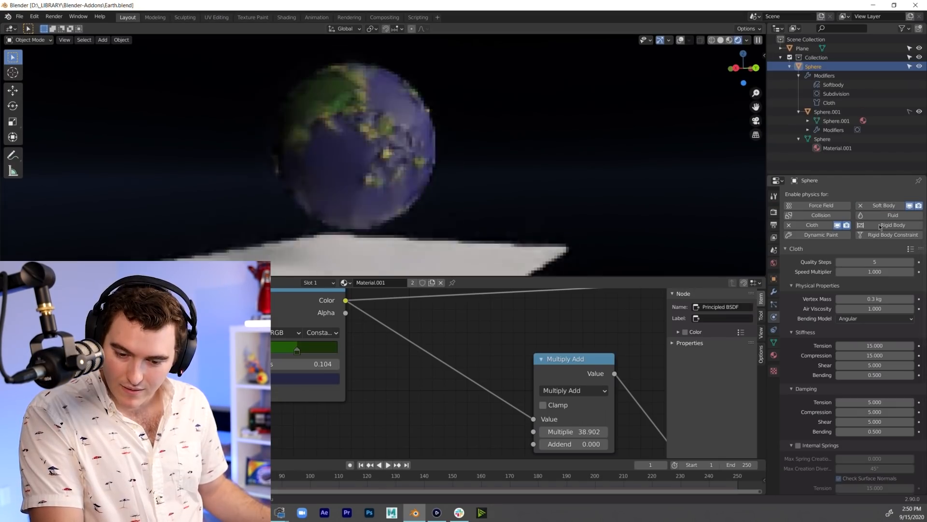
left_click(884, 205)
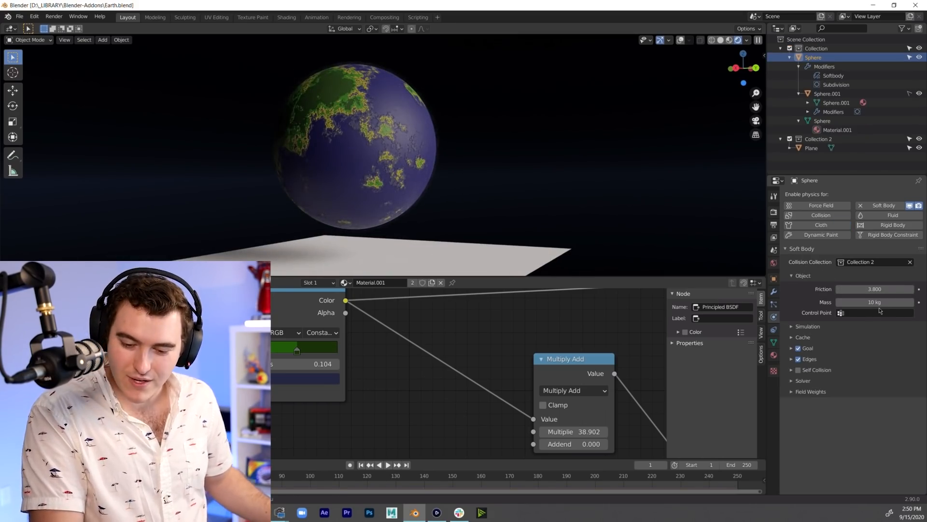
left_click(383, 464)
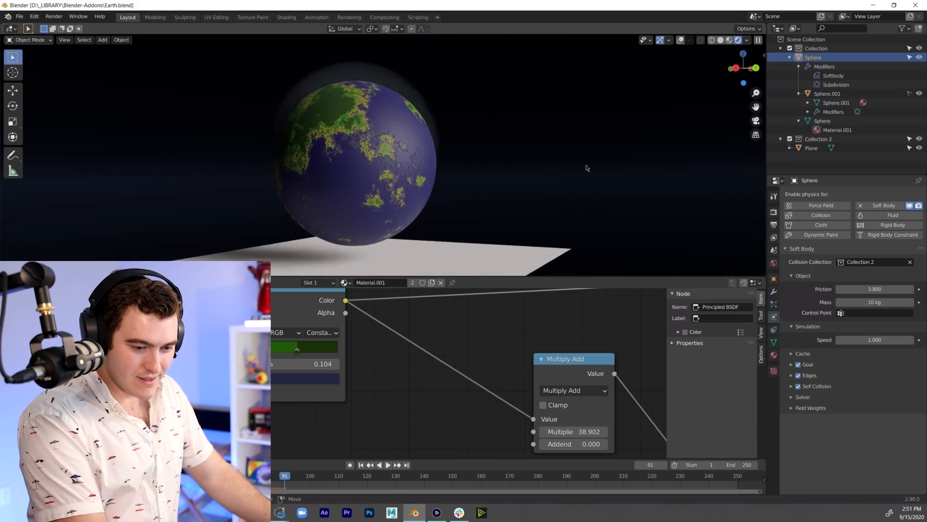
left_click(798, 387)
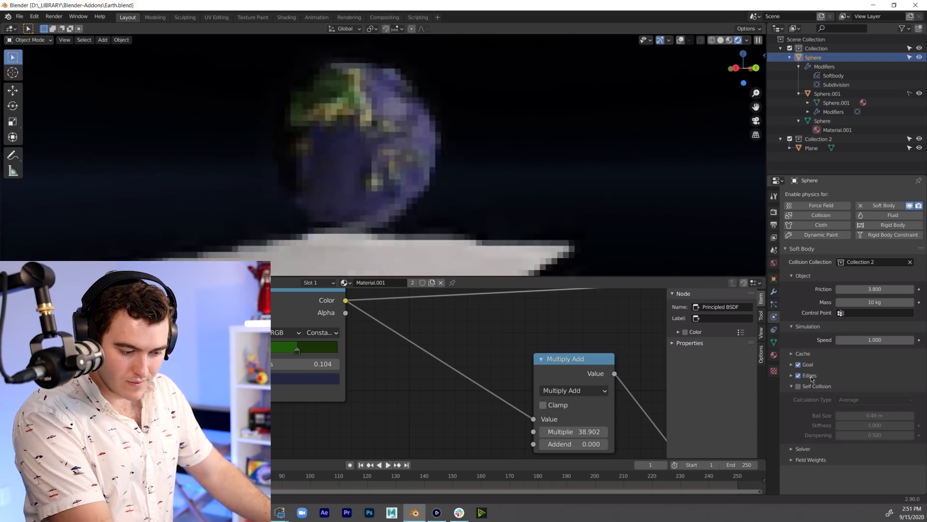
left_click(388, 465)
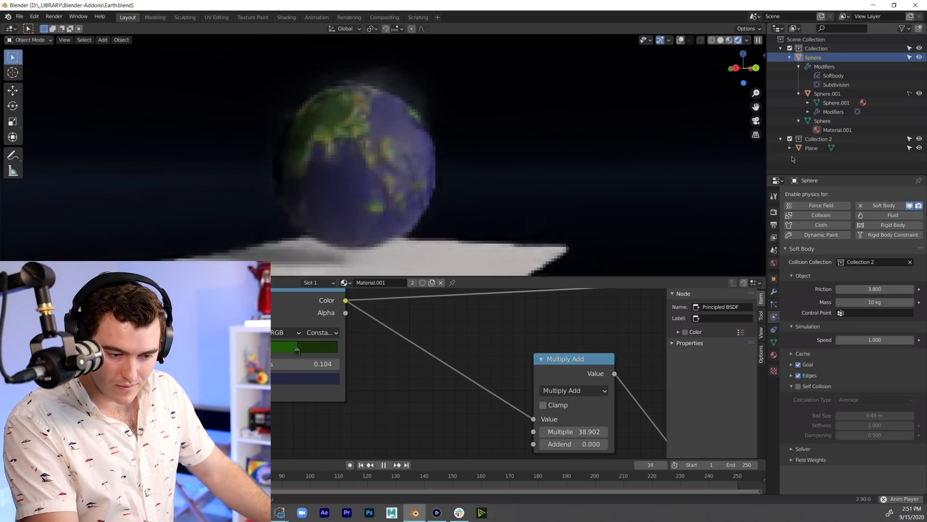
left_click(828, 94)
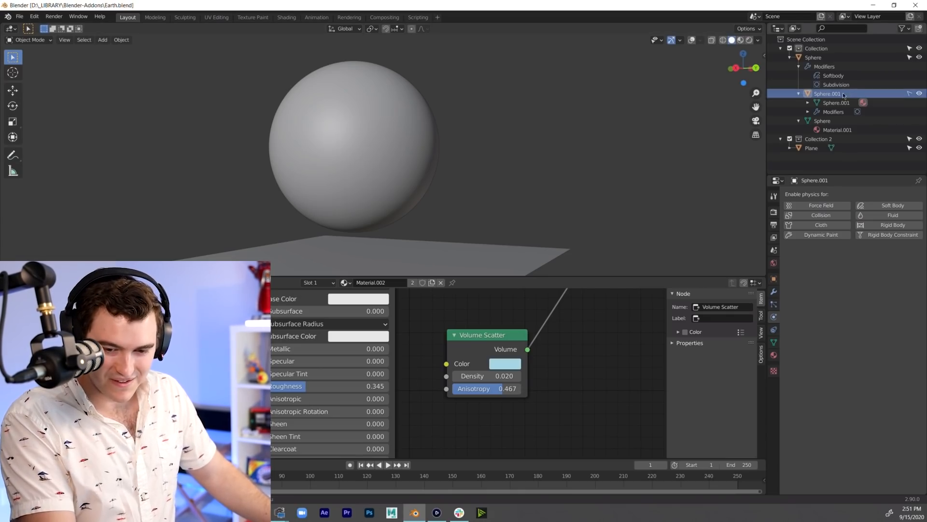
Delete the atmosphere shell Sphere.001 and give Sphere cloth physics with Internal Springs
left_click(813, 57)
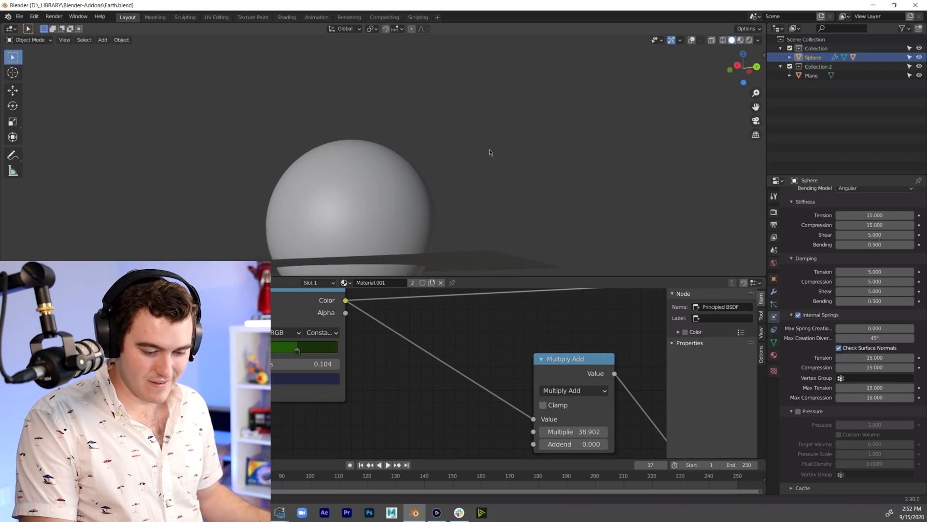
Check the plane's passive Rigid Body, then set the sphere's cloth Collision Collection to Collection 2
left_click(810, 76)
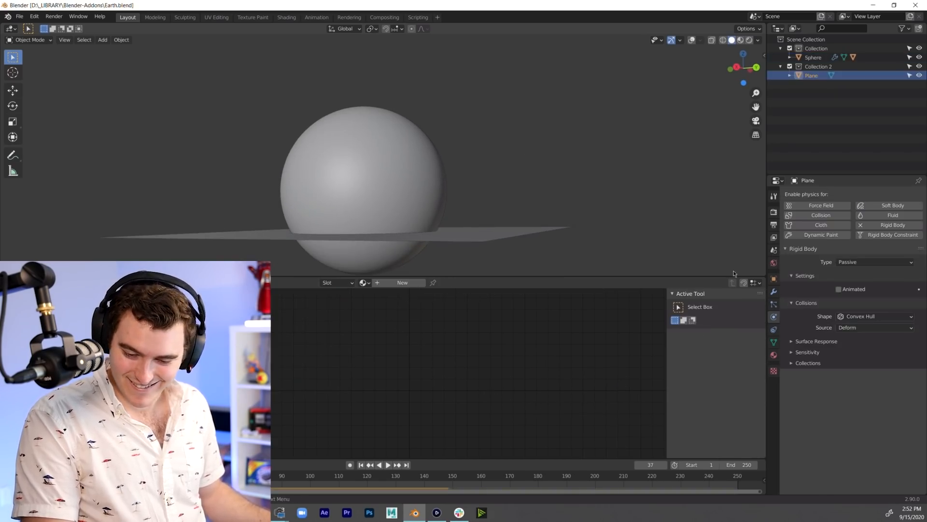
left_click(813, 57)
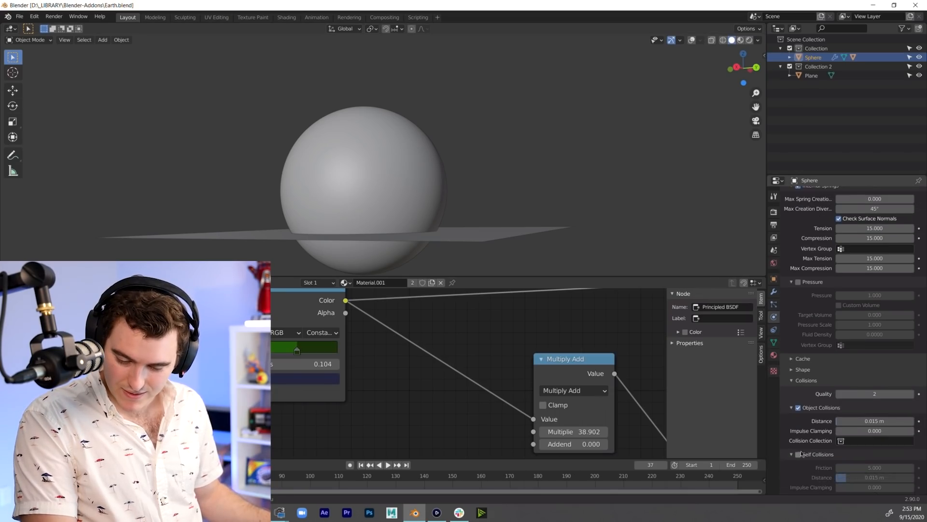
left_click(842, 426)
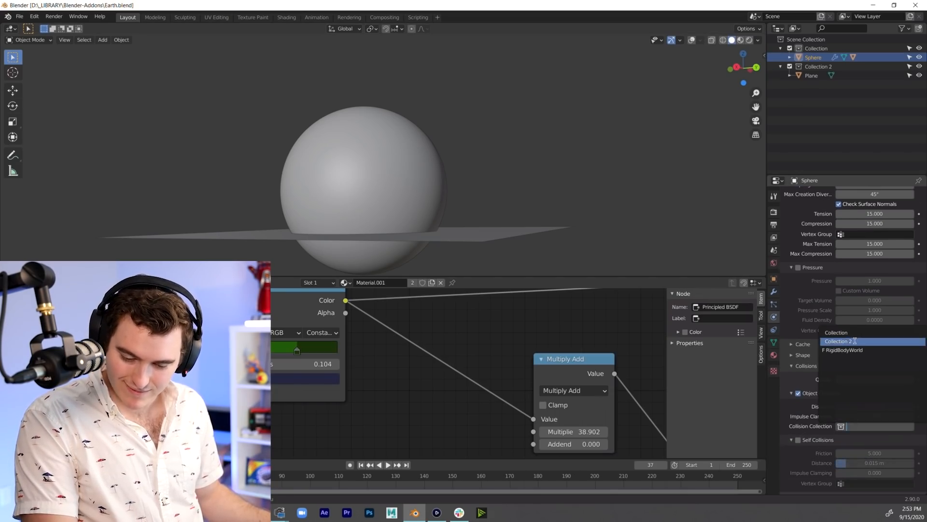
left_click(838, 341)
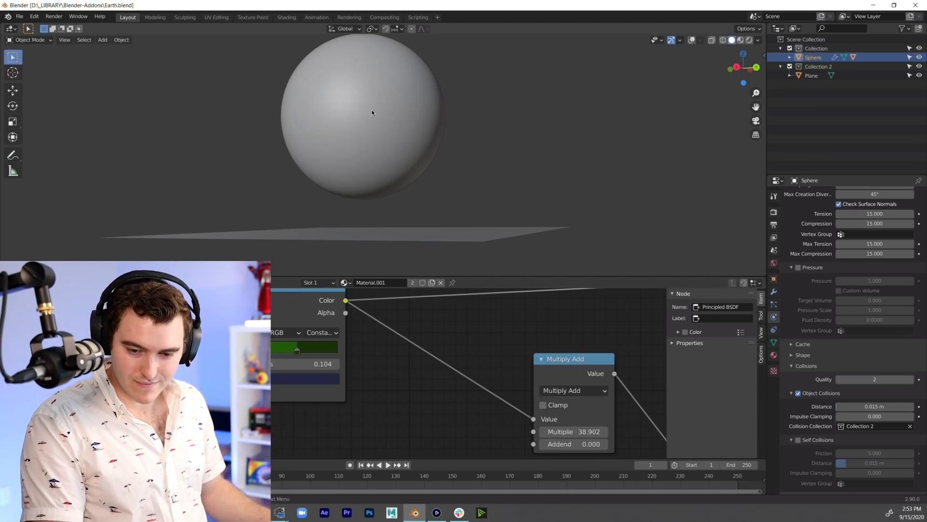
mouse_move(738, 59)
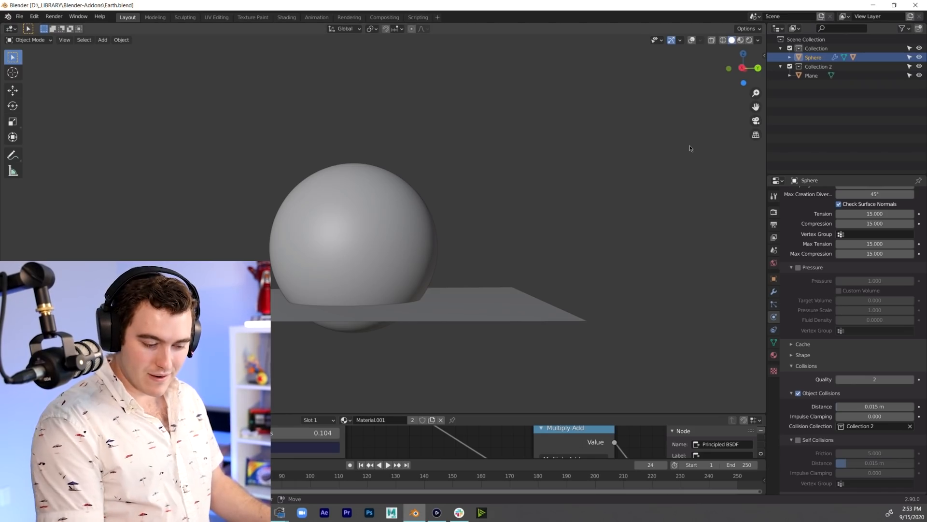
Replay the drop, keep the plane's Rigid Body type Passive, and reselect the planet sphere
left_click(387, 465)
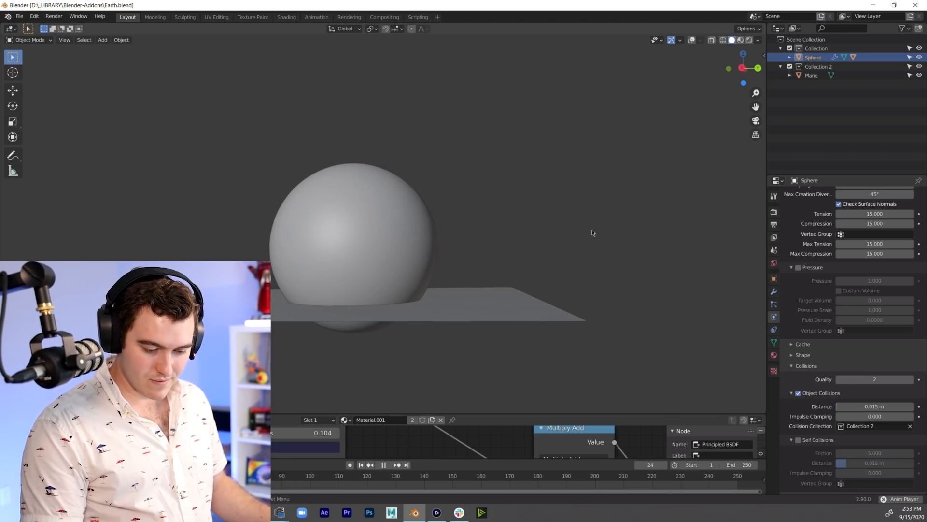
left_click(875, 262)
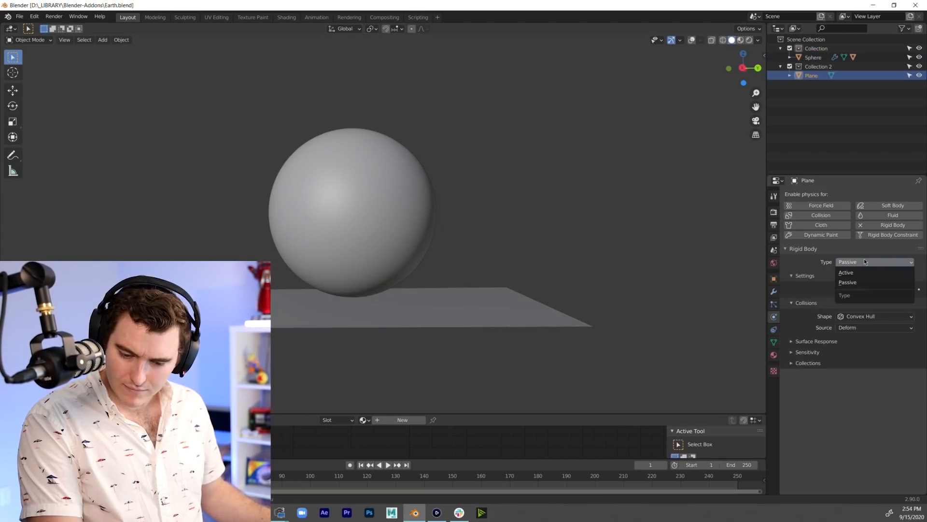
left_click(848, 282)
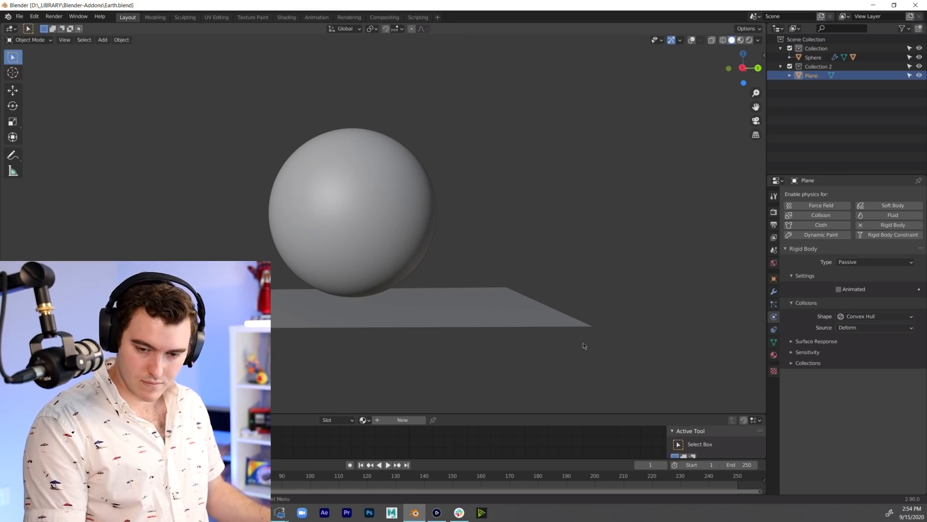
left_click(812, 57)
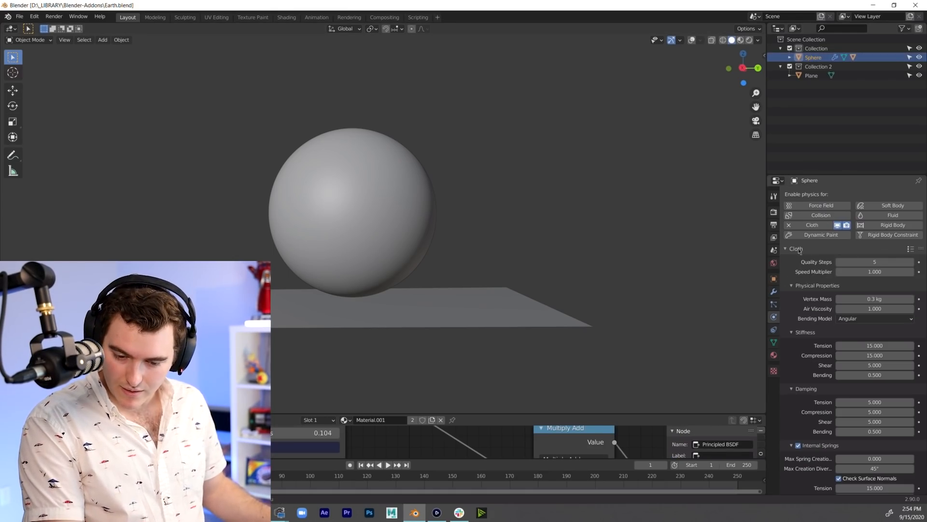
Enable cloth Self Collisions on the sphere and replay the drop before closing Blender
scroll("down", 3)
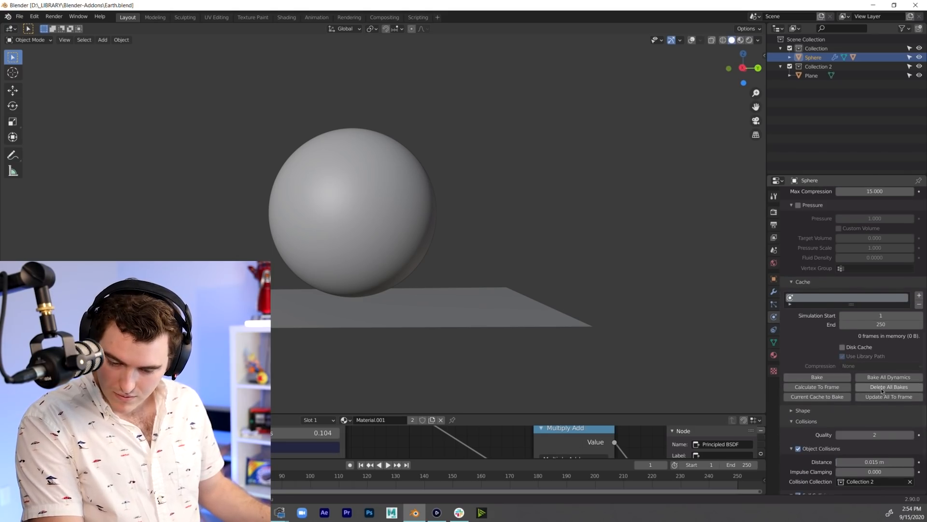
scroll("down", 3)
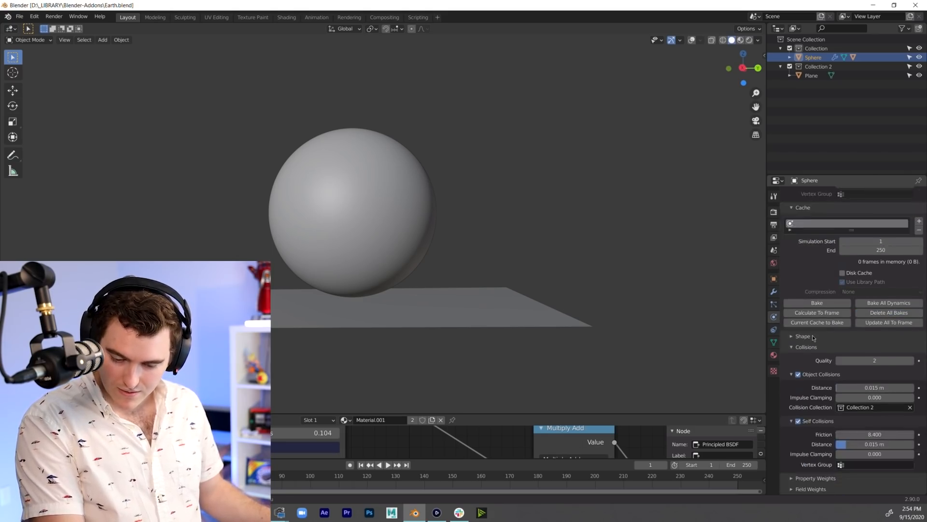
left_click(387, 464)
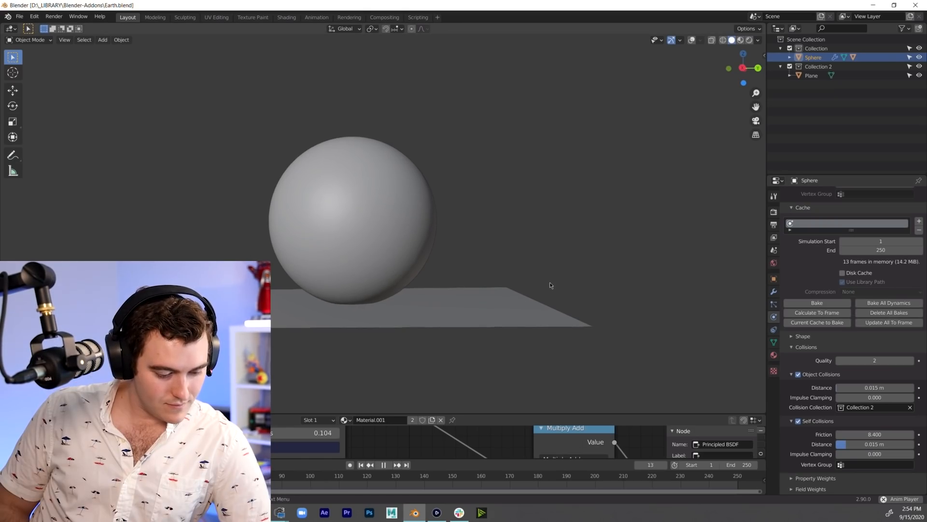
left_click(384, 464)
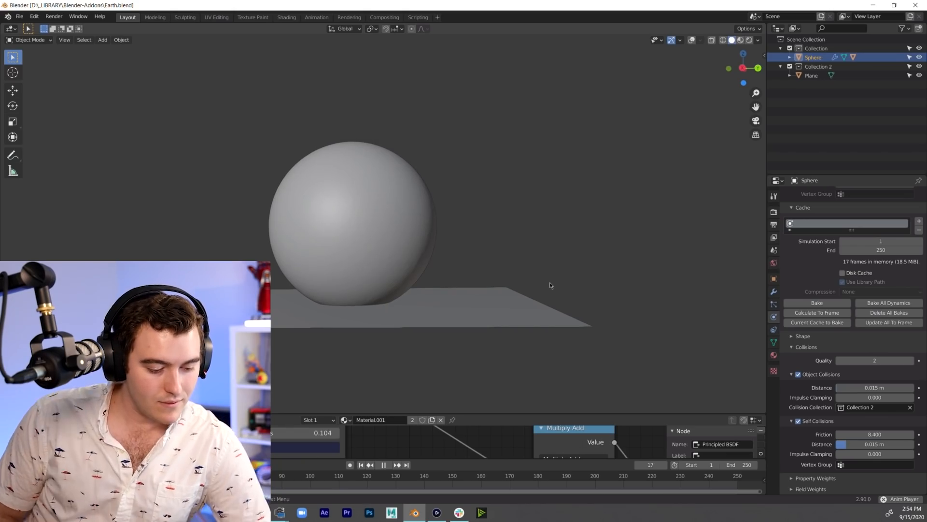
left_click(382, 465)
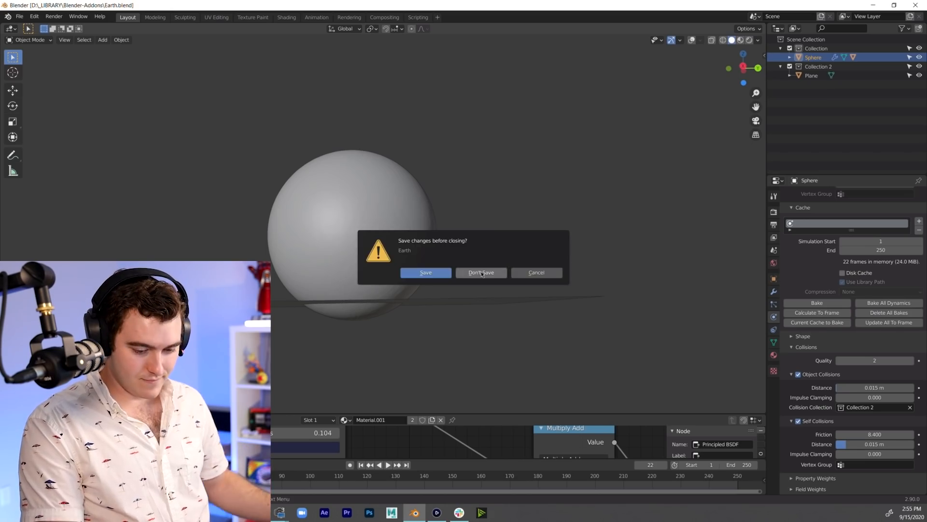
Choose Don't Save to close the Earth file discarding changes
left_click(480, 272)
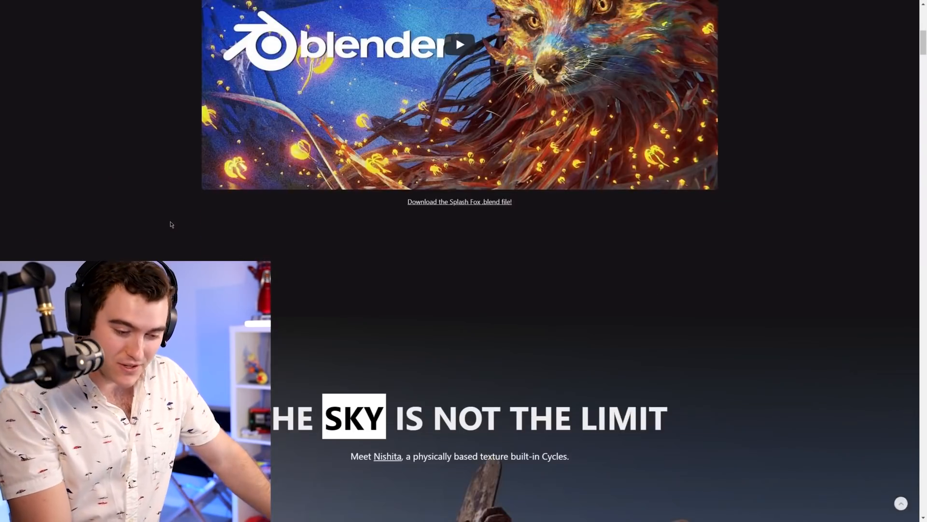
Scroll the 2.90 release notes past Nishita sky to the EEVEE motion blur sections
scroll("down", 3)
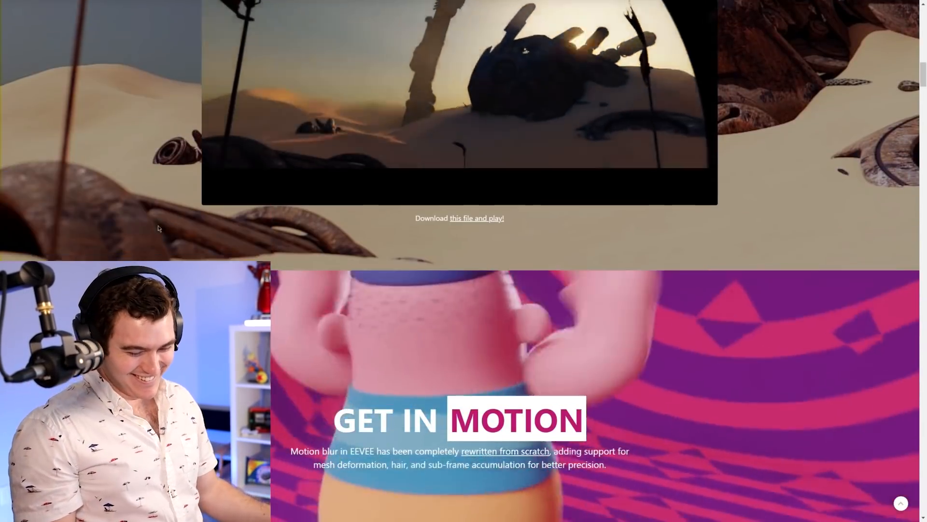
scroll("down", 3)
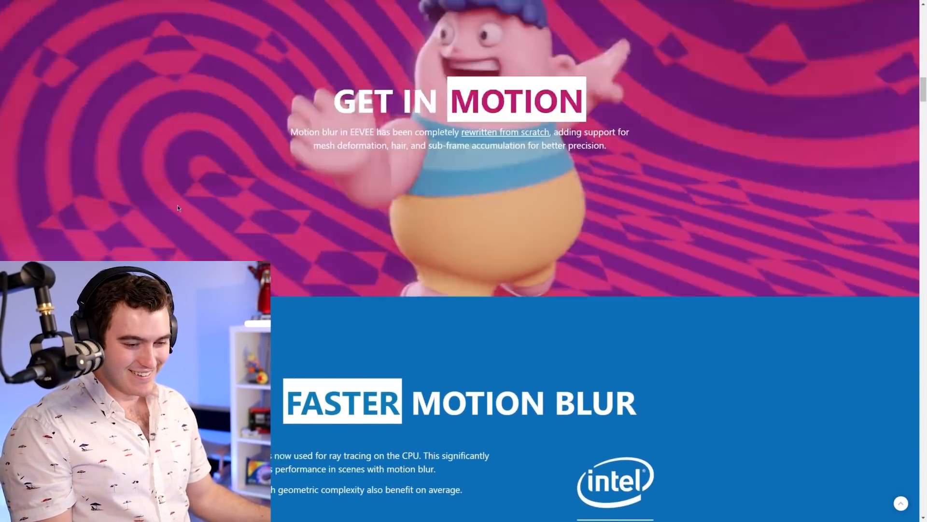